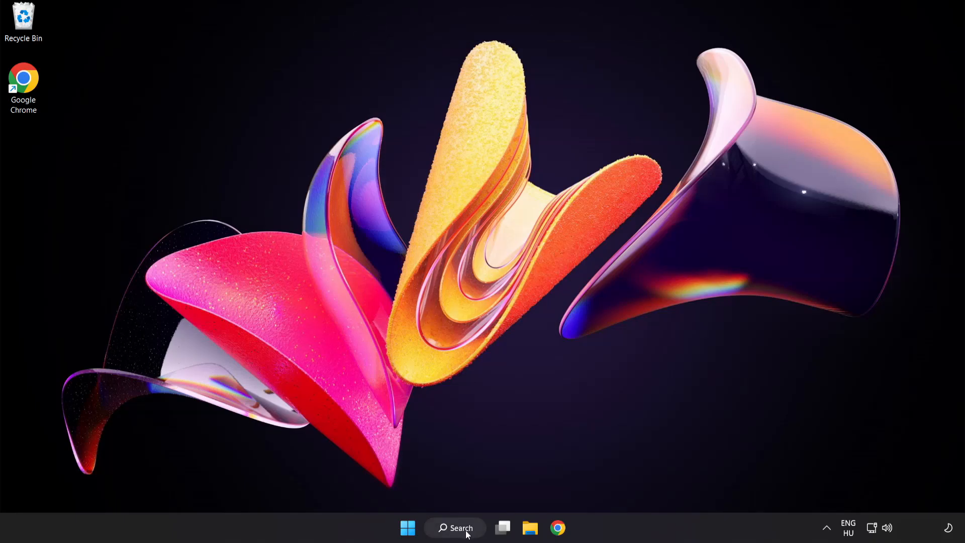
# - Search Windows for "device manager" and open Device Manager
pyautogui.click(455, 527)
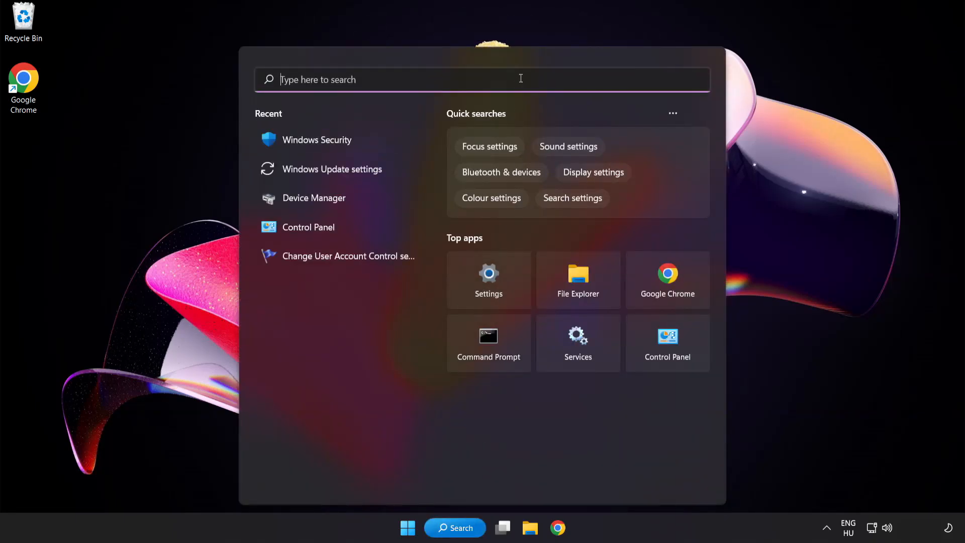
pyautogui.write('device manager')
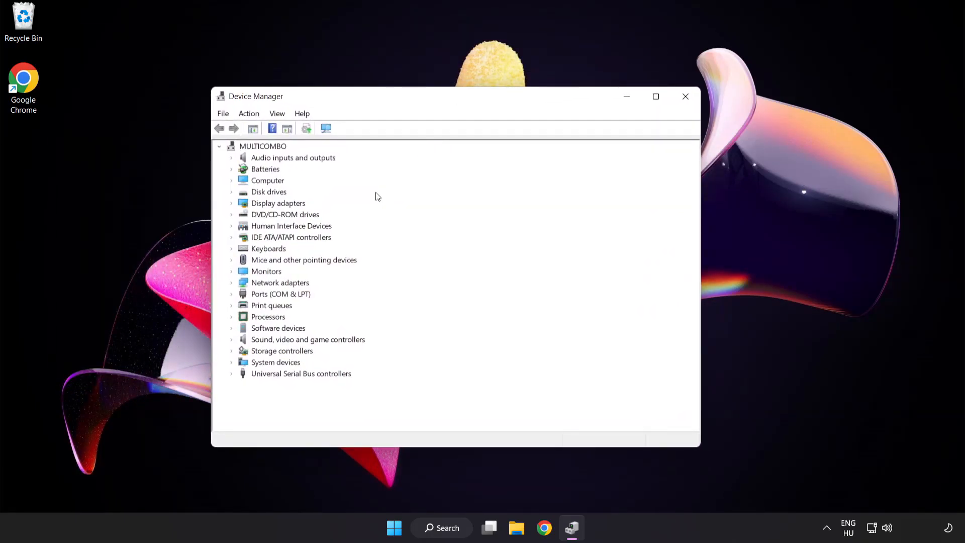
# - Expand Display adapters and bring up the context menu for the VMware SVGA 3D adapter
pyautogui.click(278, 202)
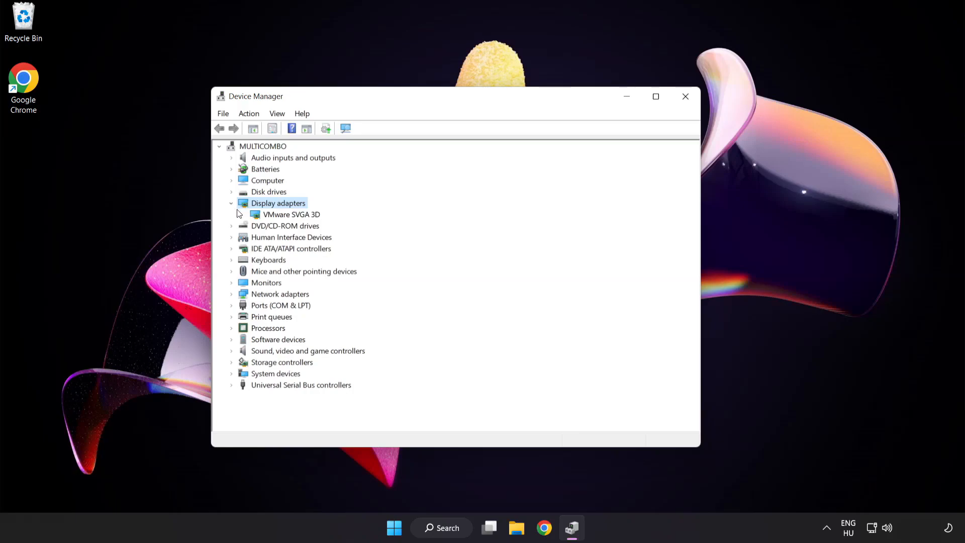
pyautogui.click(292, 214)
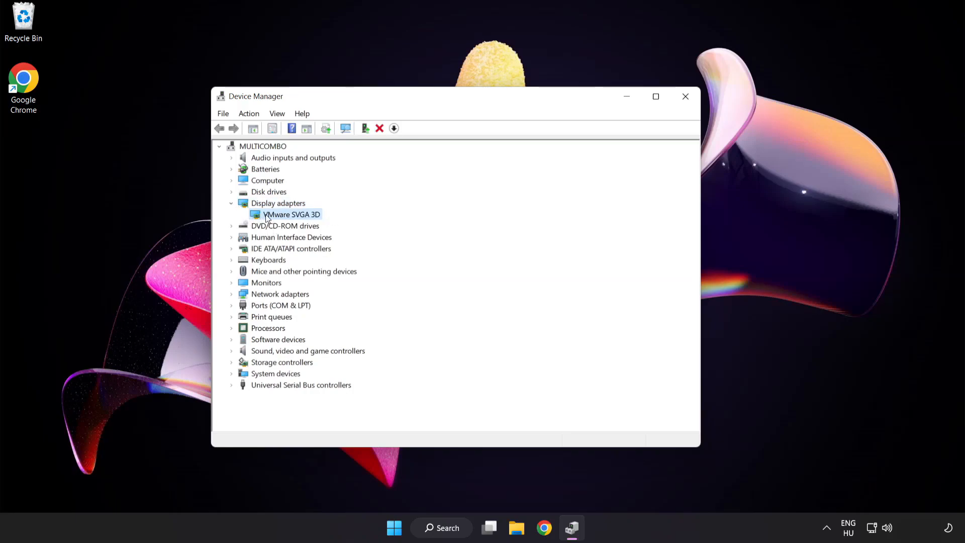
pyautogui.rightClick(291, 214)
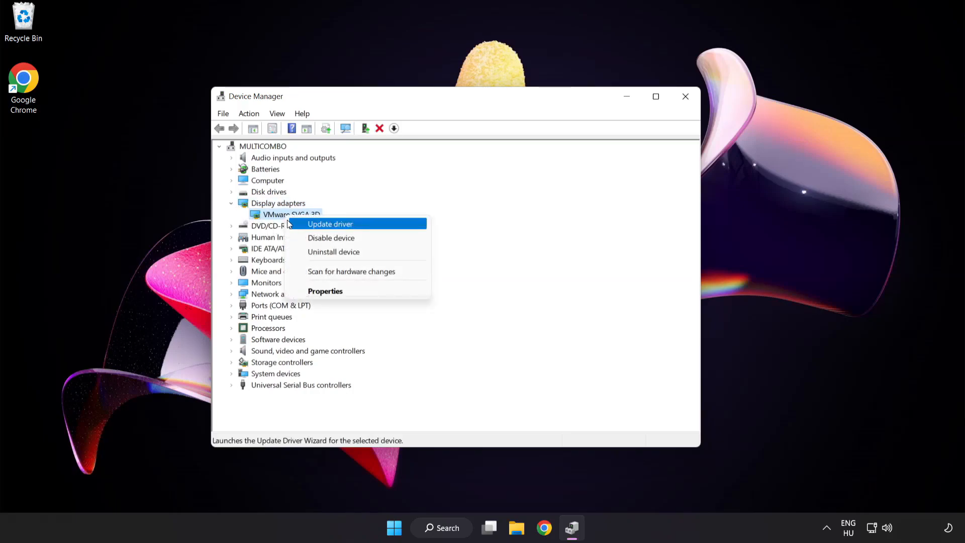
pyautogui.moveTo(374, 226)
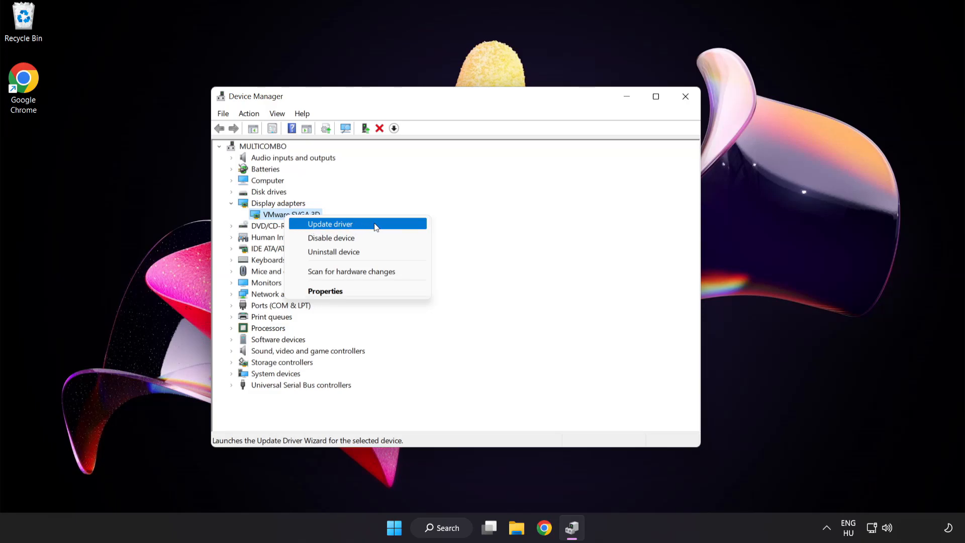
# - Update the VMware SVGA 3D driver via automatic search, confirm the best driver is installed, and close Device Manager
pyautogui.click(330, 224)
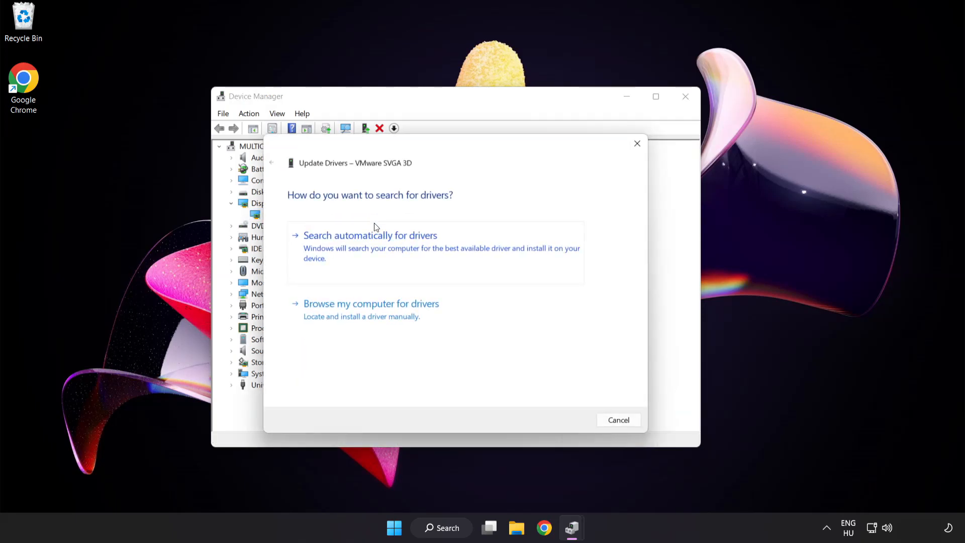
pyautogui.moveTo(308, 211)
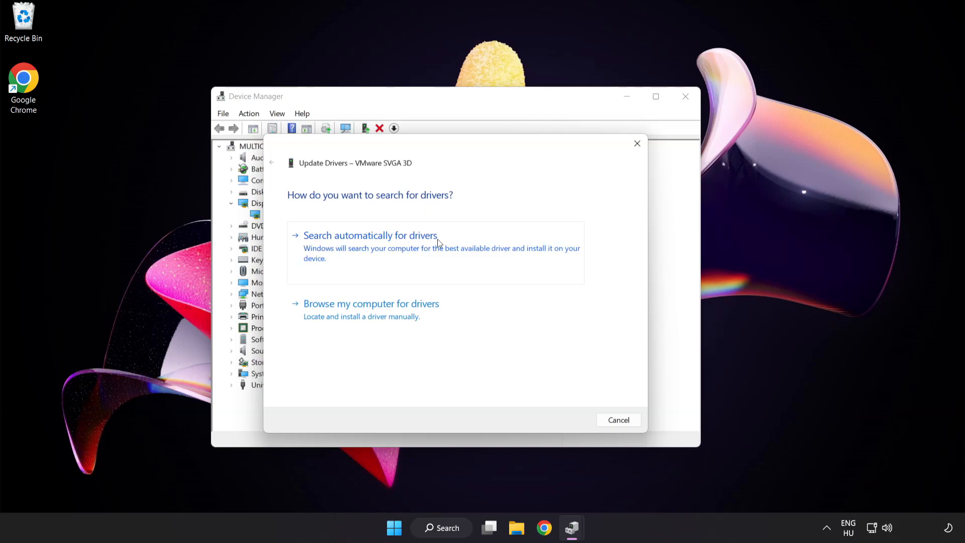
pyautogui.moveTo(421, 250)
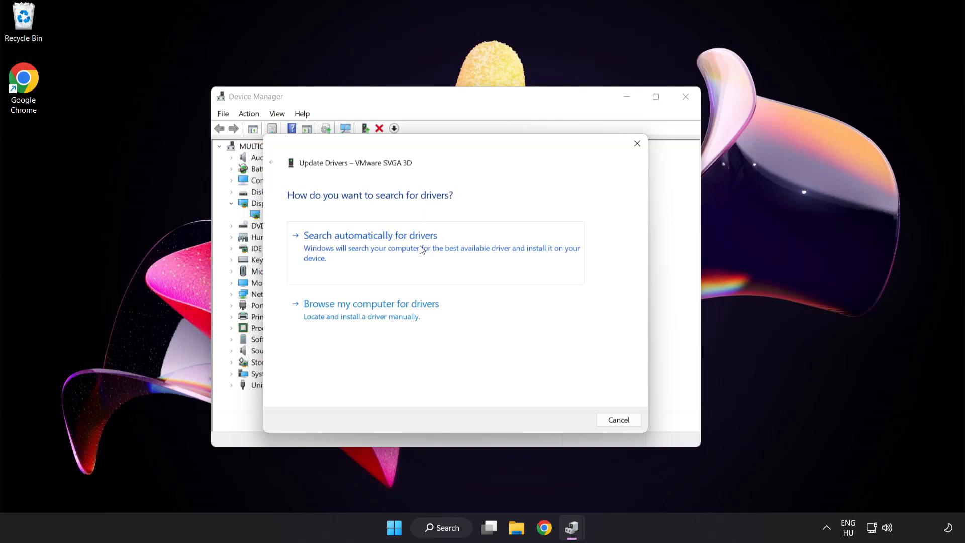
pyautogui.click(370, 235)
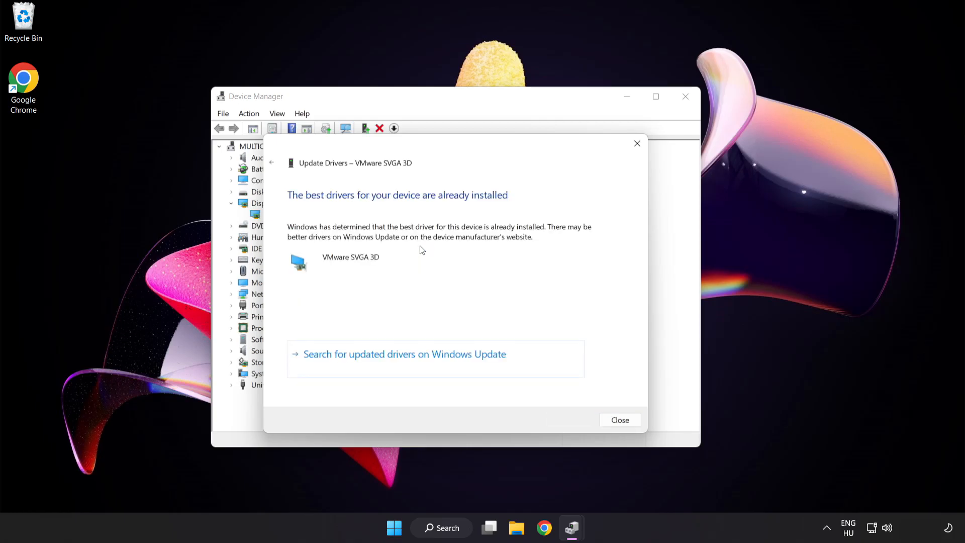
pyautogui.moveTo(455, 206)
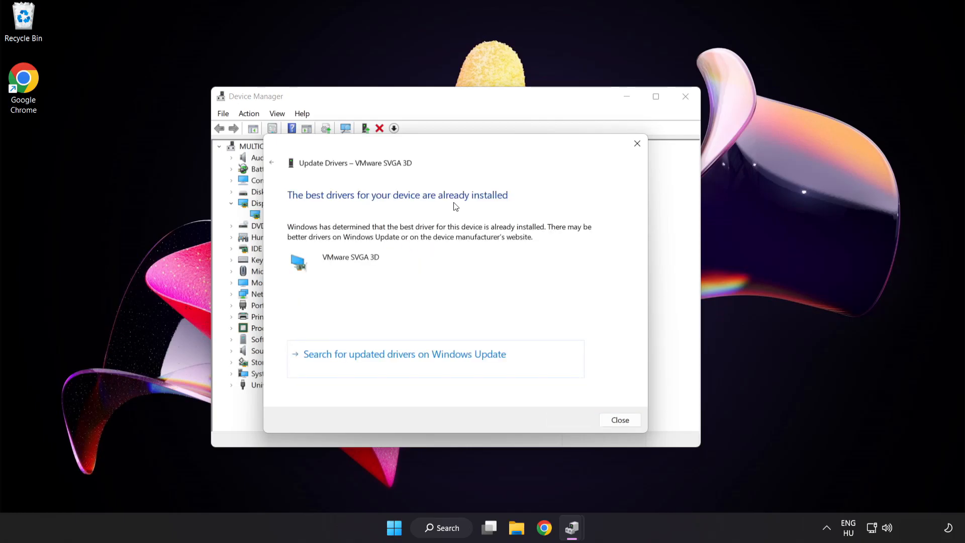
pyautogui.moveTo(620, 420)
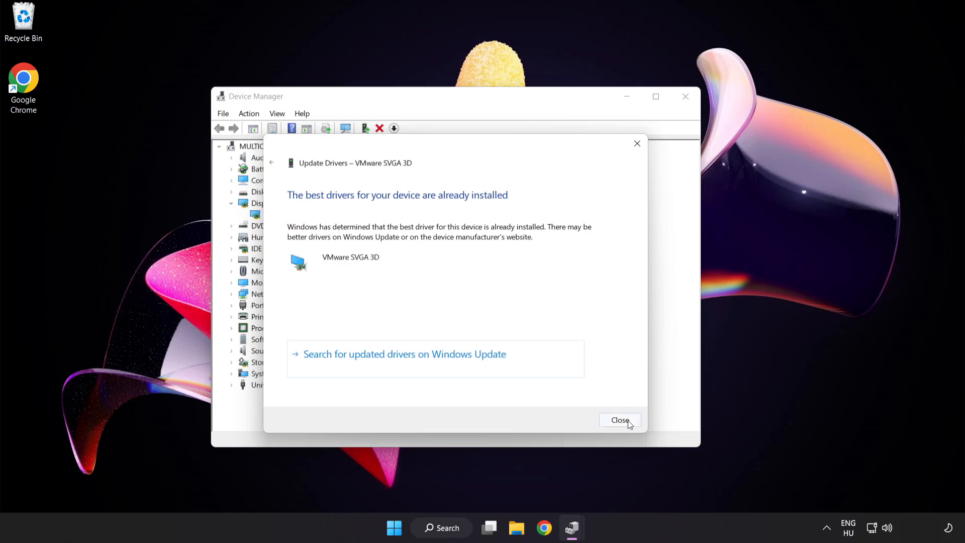
pyautogui.moveTo(620, 420)
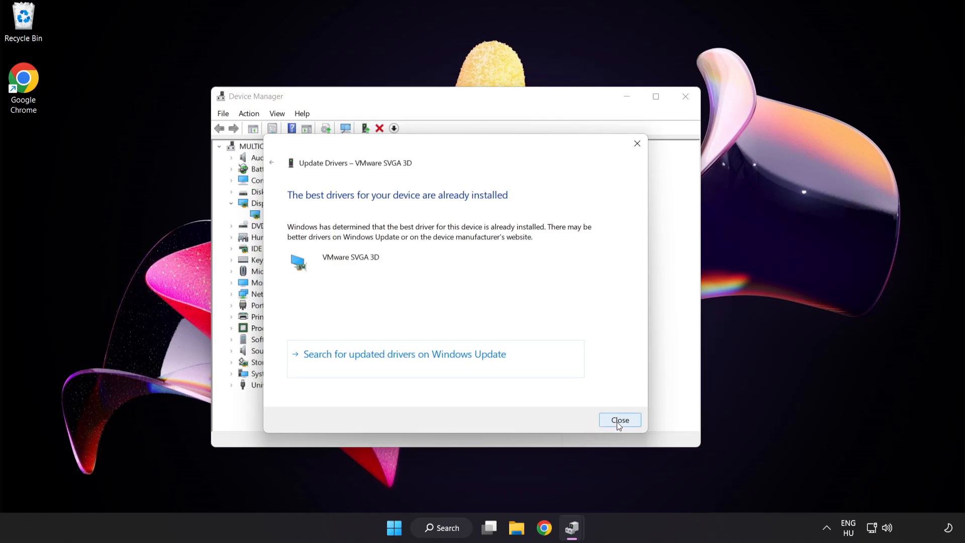
pyautogui.click(619, 419)
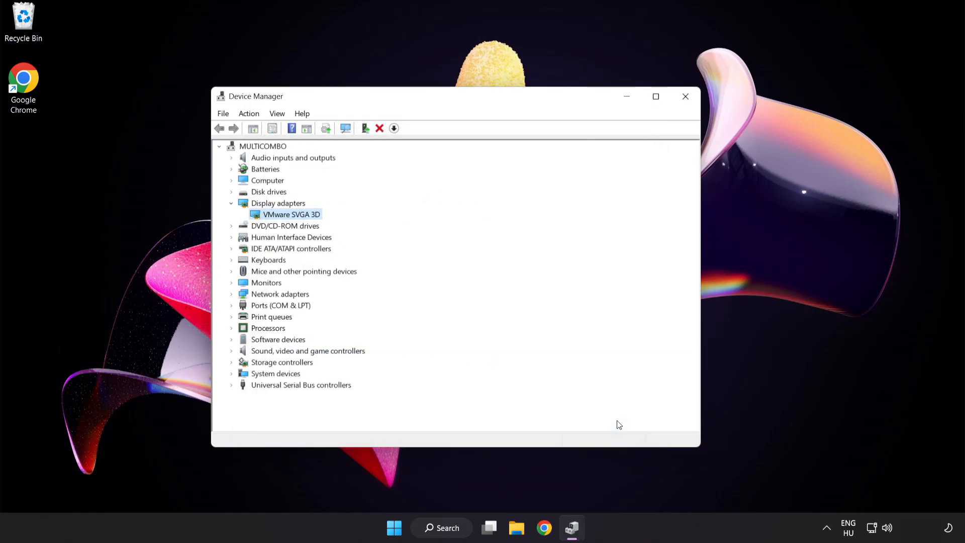
pyautogui.moveTo(685, 96)
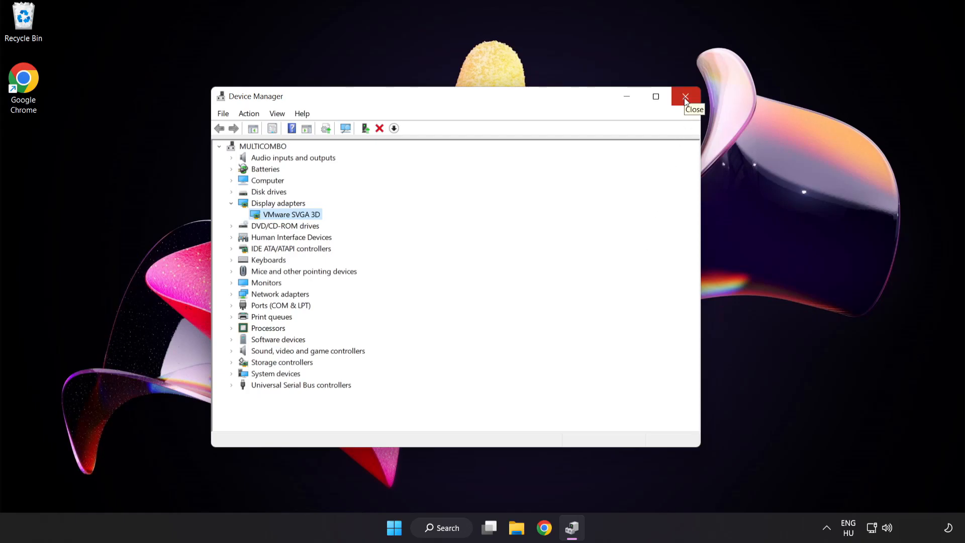
pyautogui.click(685, 97)
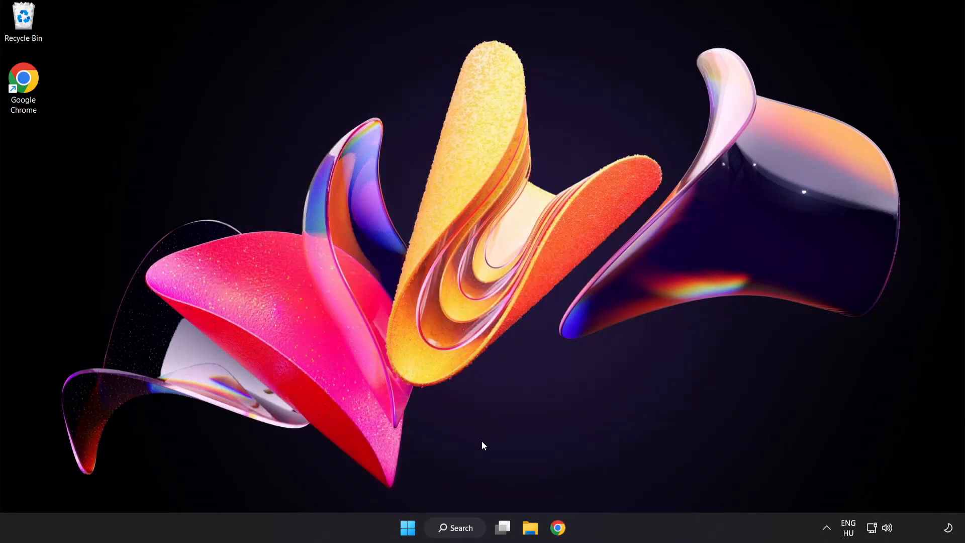
# - Search Windows for "update" and open the Windows Update settings page
pyautogui.click(455, 527)
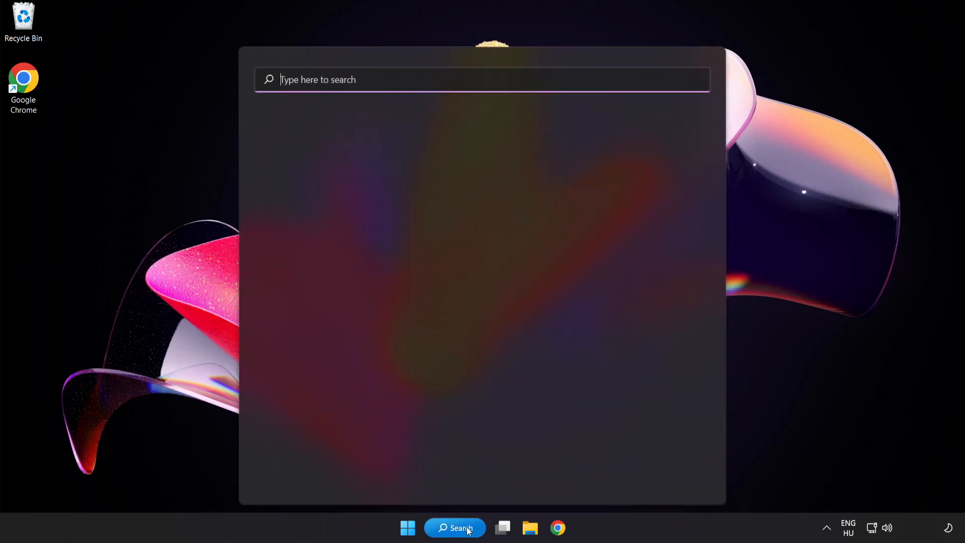
pyautogui.write('u')
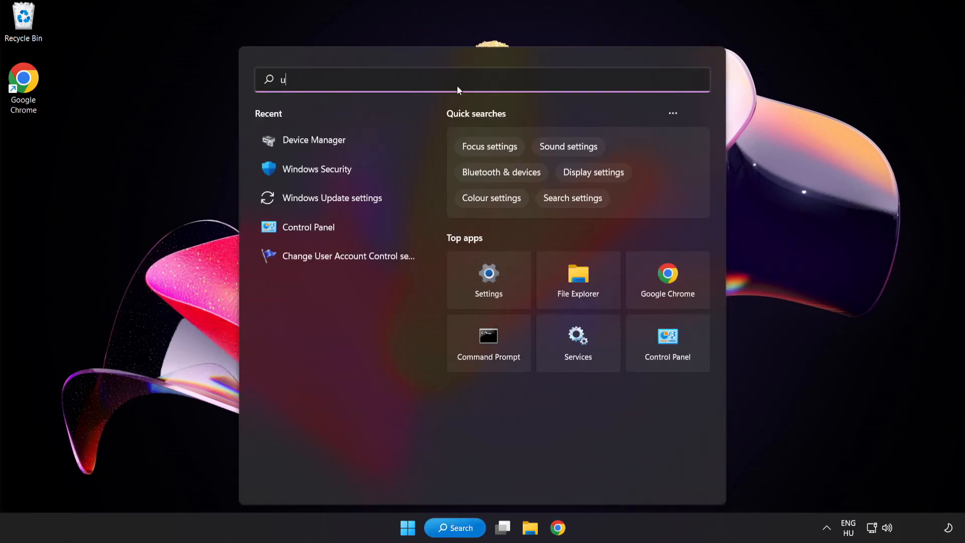
pyautogui.write('pdate')
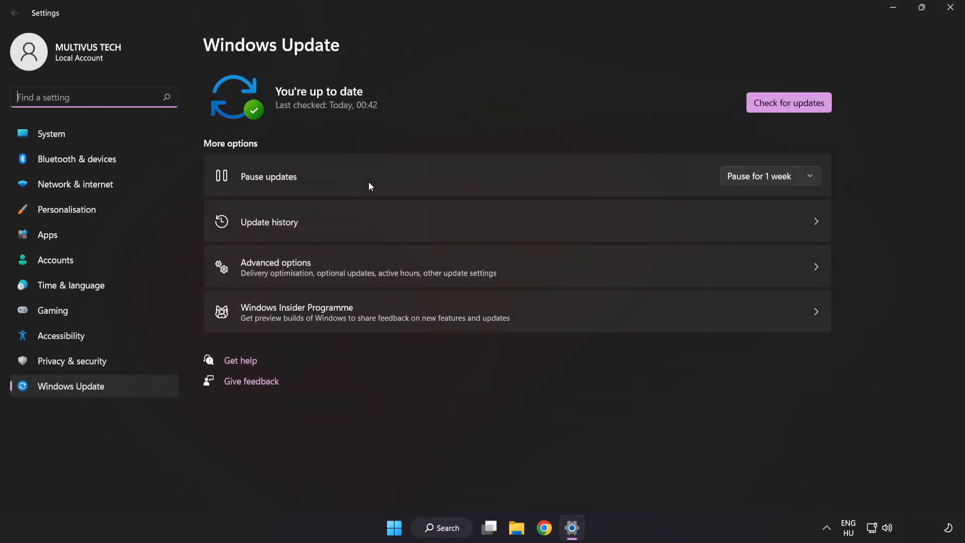
pyautogui.moveTo(440, 97)
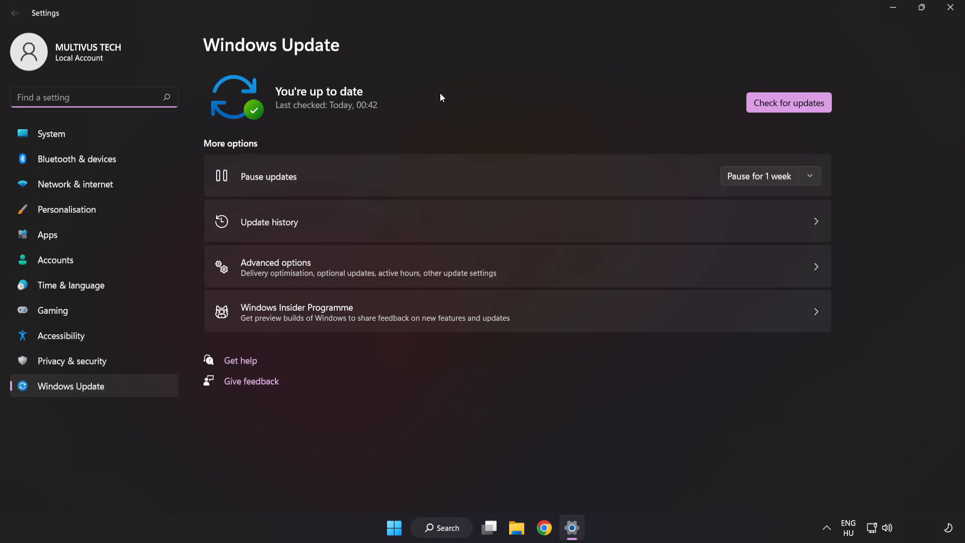
pyautogui.moveTo(789, 102)
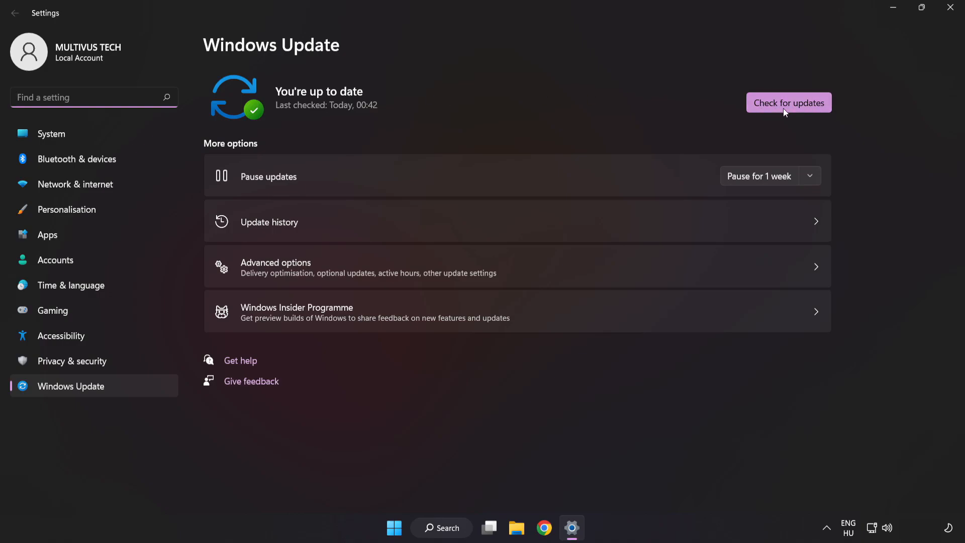
# - Run Check for updates, confirm the PC is current, and close Settings
pyautogui.click(788, 102)
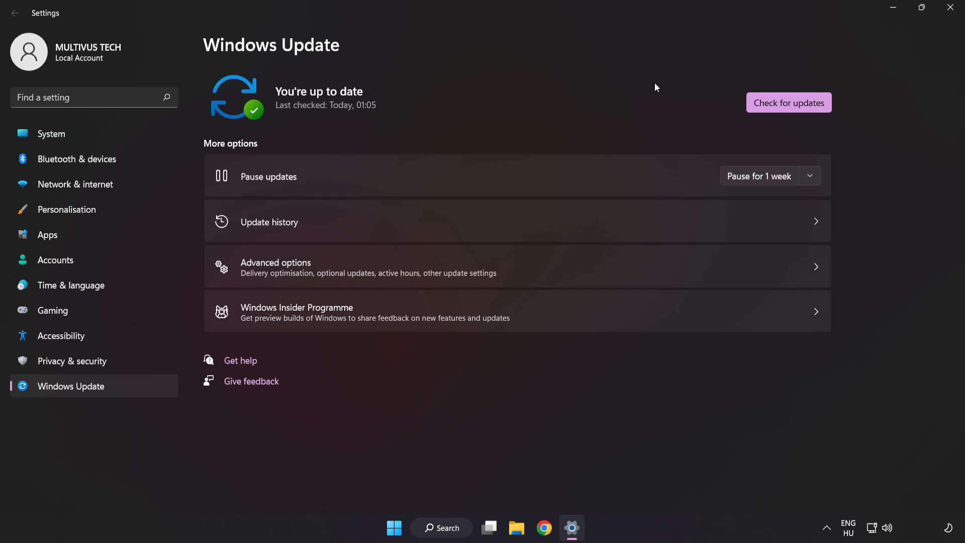
pyautogui.moveTo(950, 10)
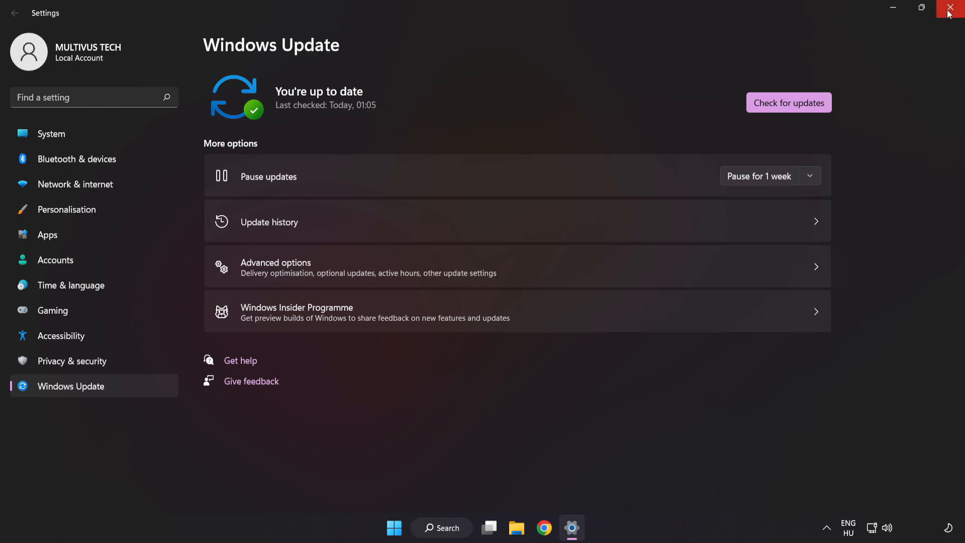
pyautogui.click(953, 7)
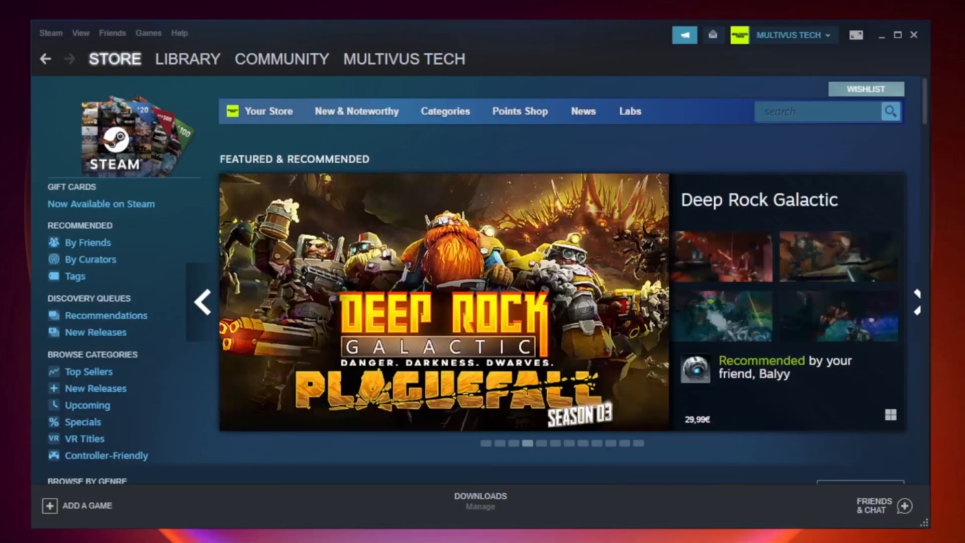
# - Switch Steam from the store to the Library view
pyautogui.click(188, 58)
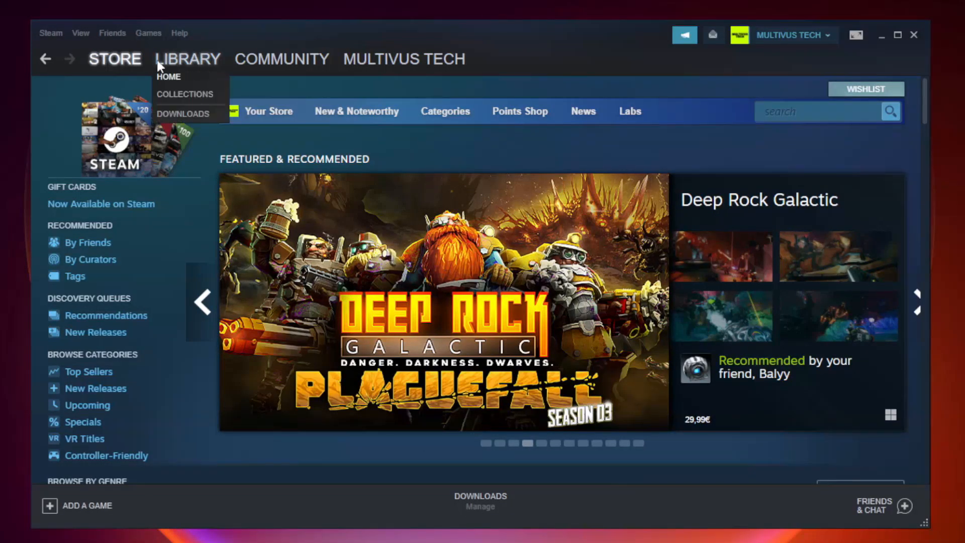
pyautogui.moveTo(195, 65)
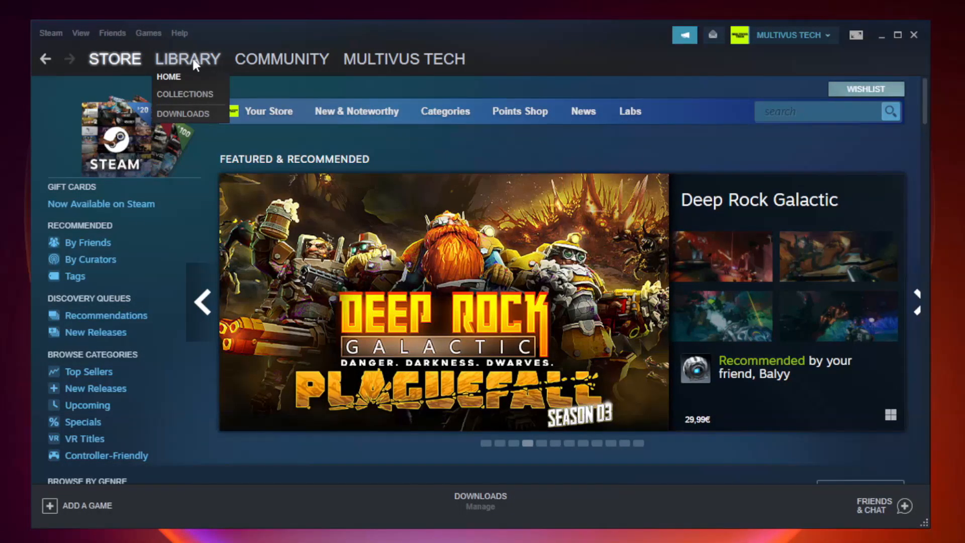
pyautogui.click(169, 76)
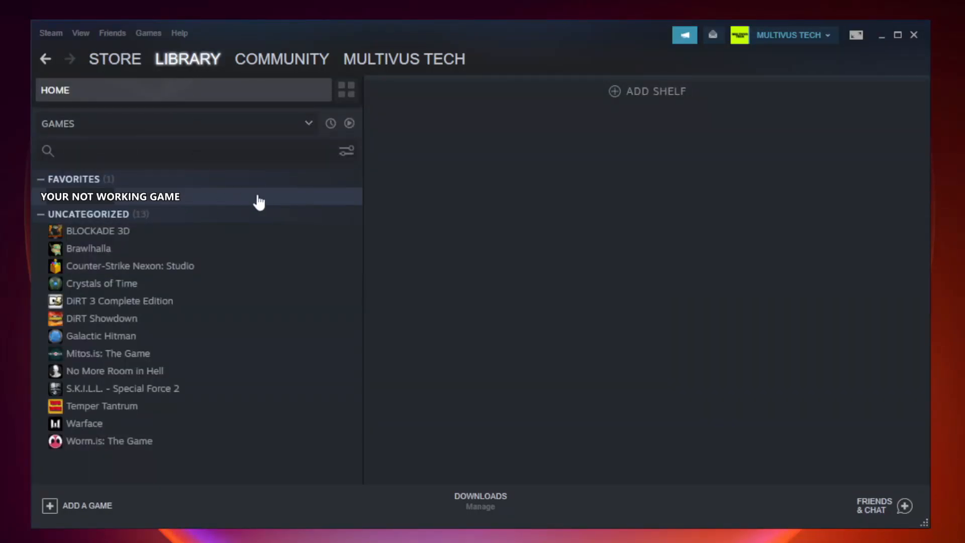
pyautogui.moveTo(210, 202)
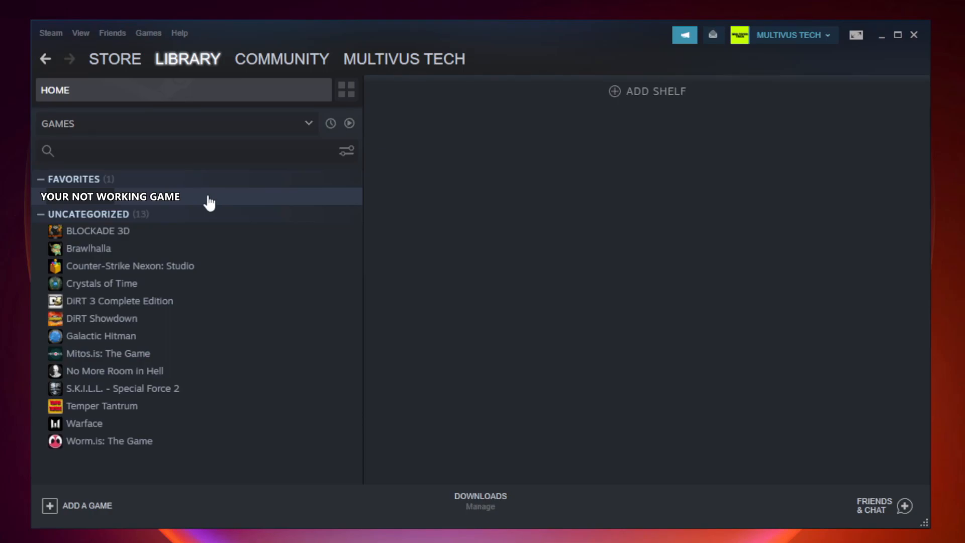
# - Open the Properties window for YOUR NOT WORKING GAME from the library list
pyautogui.rightClick(109, 196)
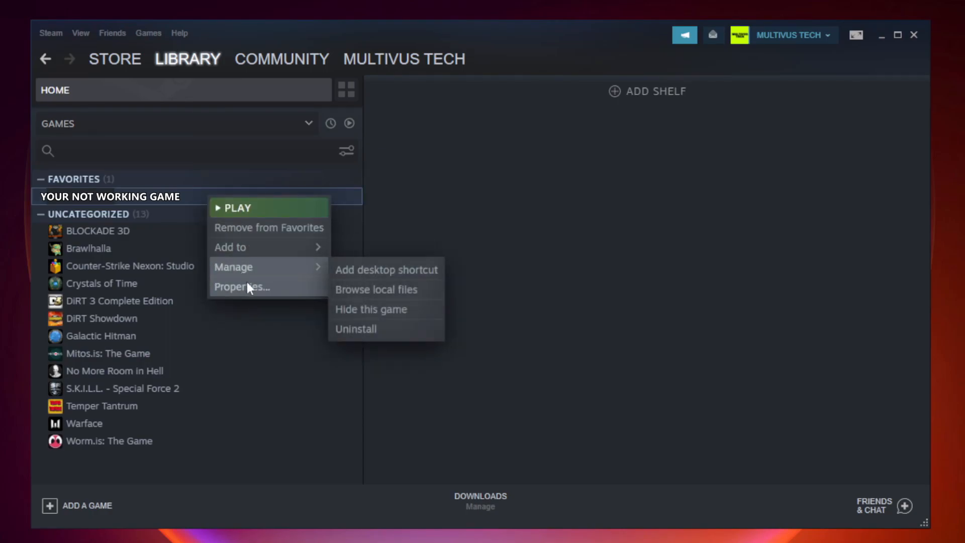
pyautogui.moveTo(248, 287)
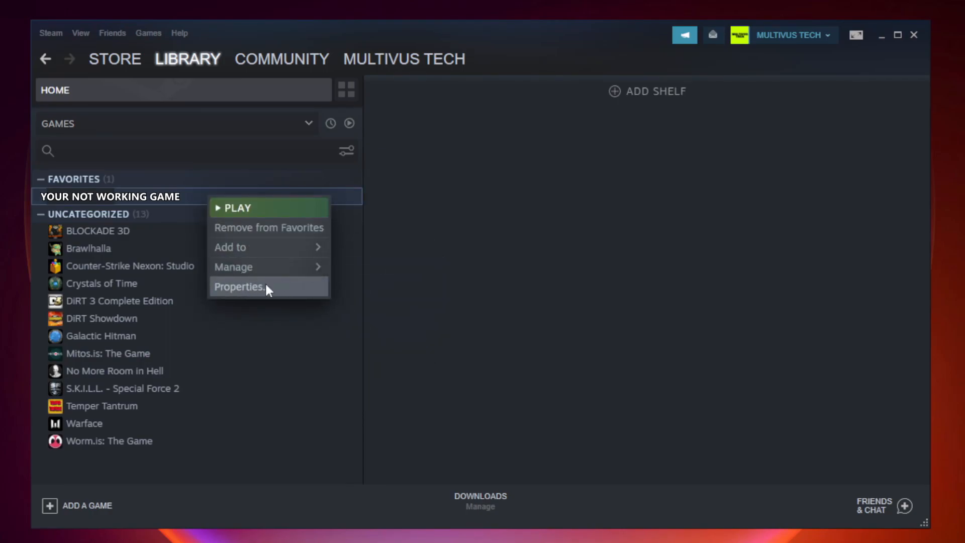
pyautogui.click(240, 286)
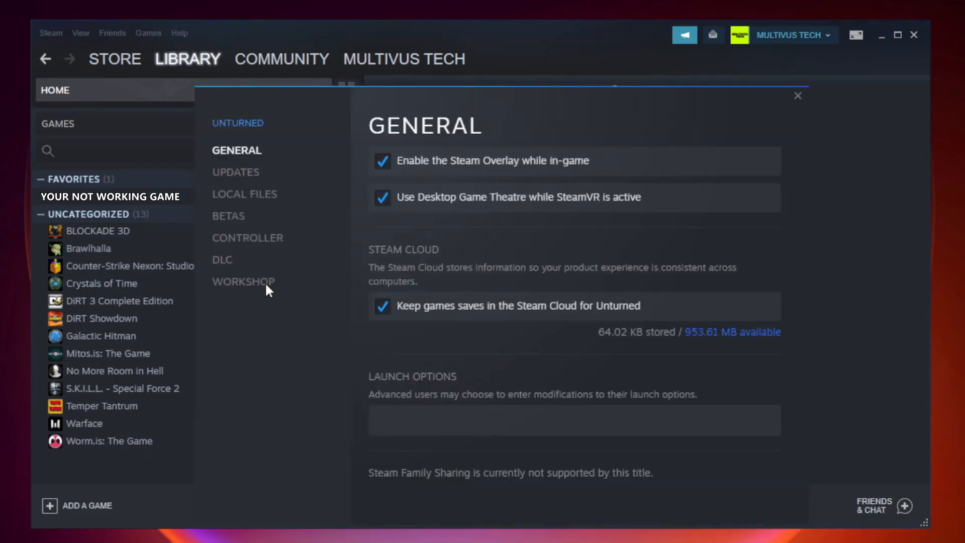
pyautogui.moveTo(244, 194)
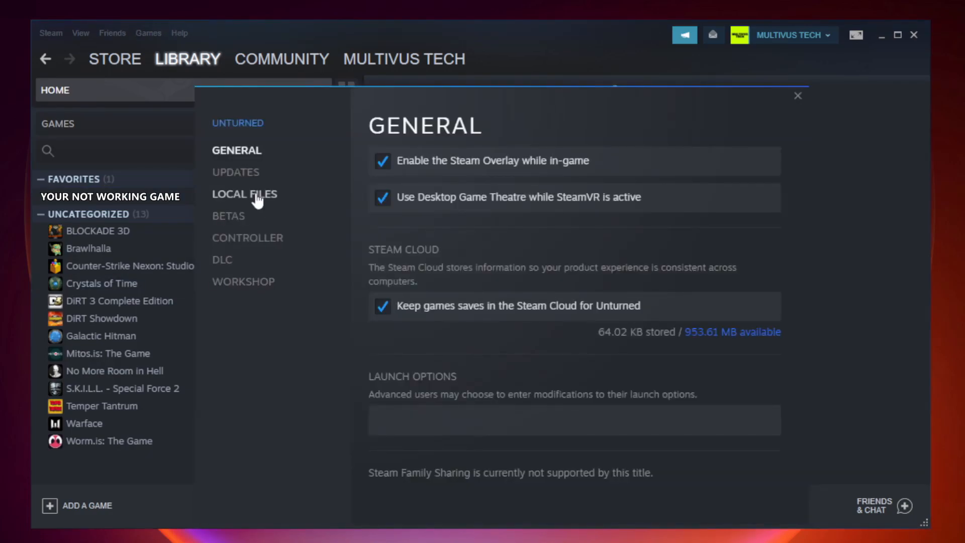
pyautogui.moveTo(256, 208)
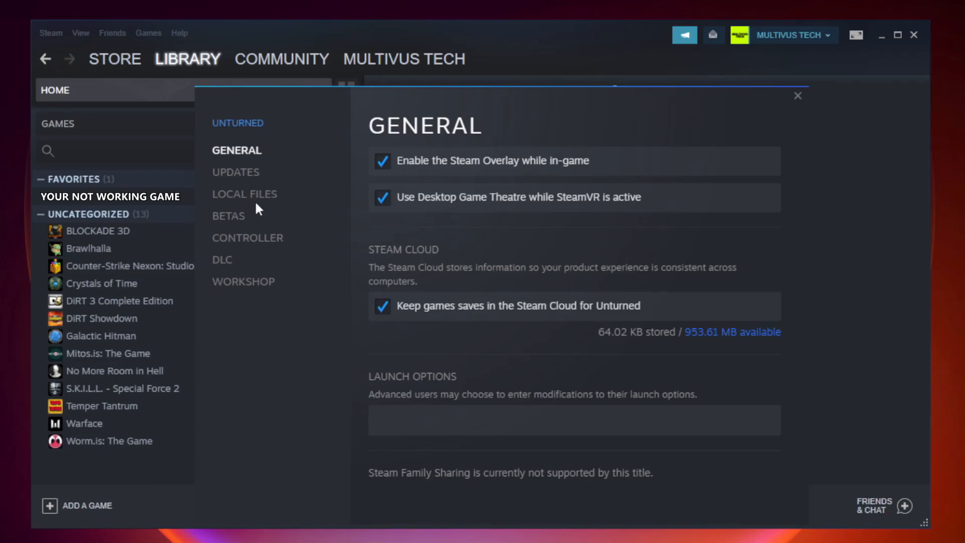
# - Verify integrity of the game's local files until all 9192 files validate
pyautogui.click(245, 194)
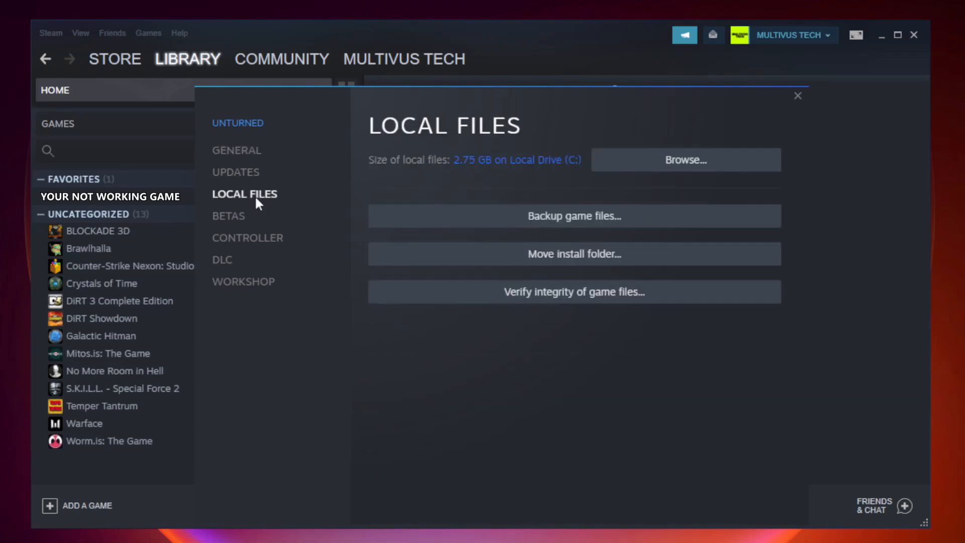
pyautogui.moveTo(394, 282)
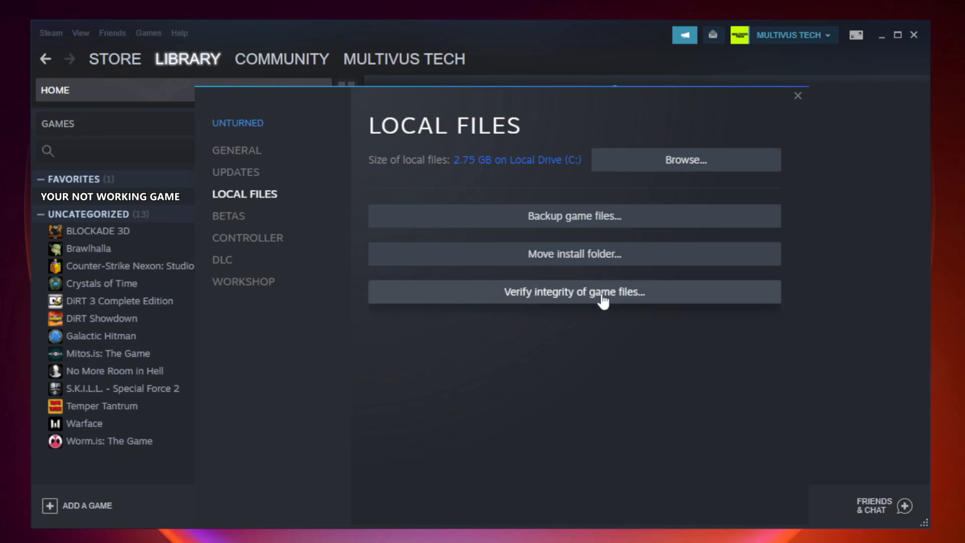
pyautogui.click(573, 292)
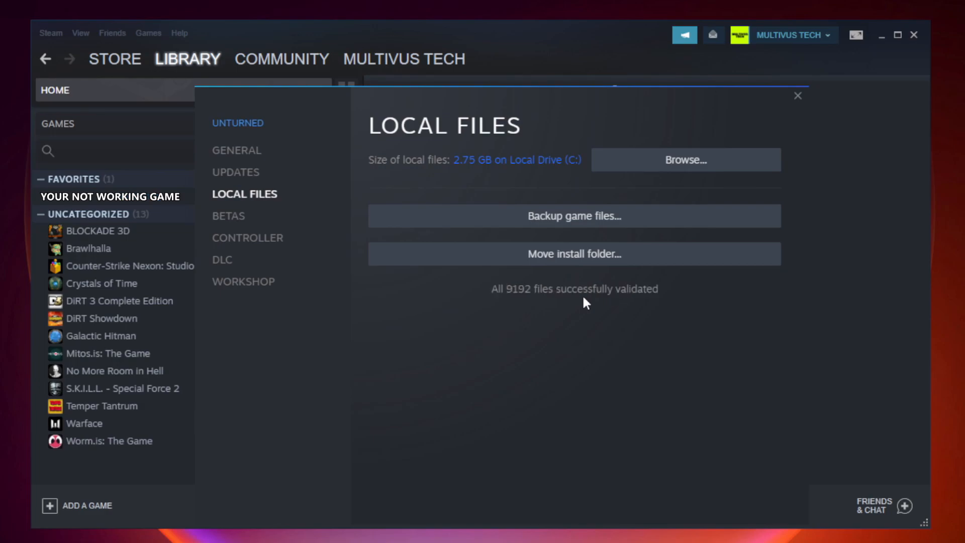
pyautogui.moveTo(648, 312)
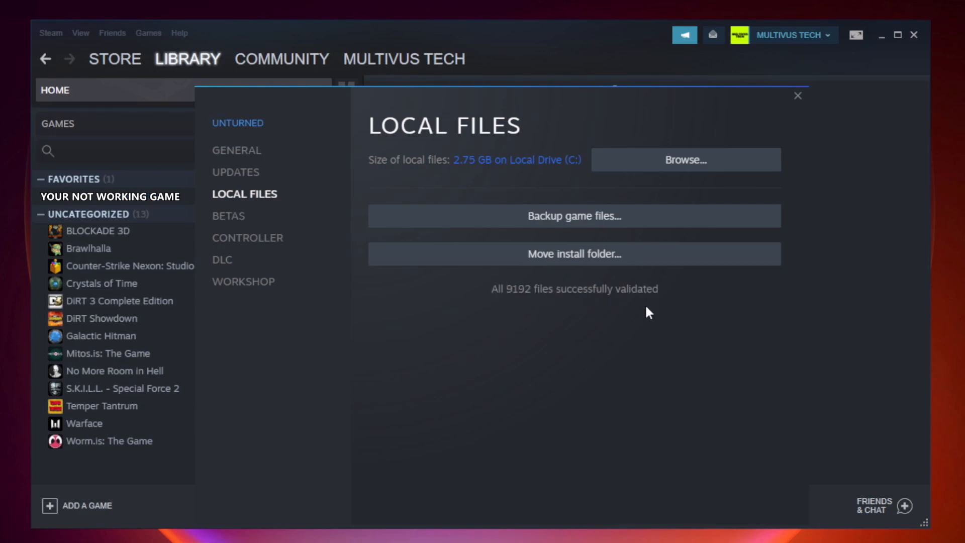
pyautogui.moveTo(773, 183)
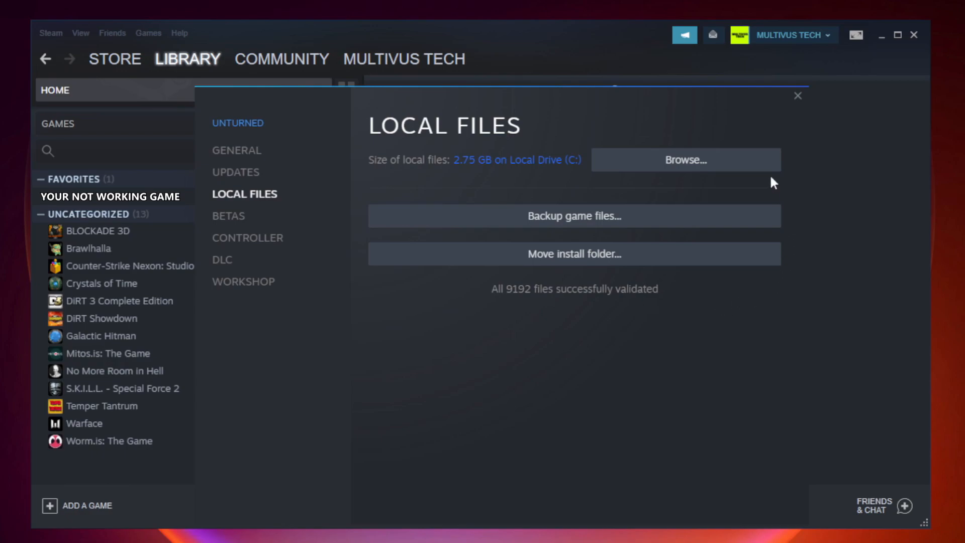
pyautogui.moveTo(685, 160)
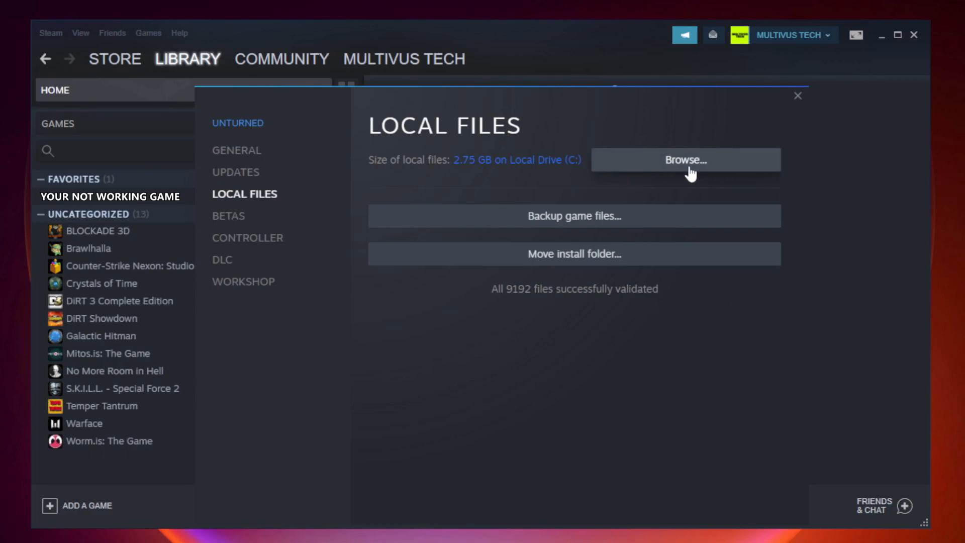
# - Browse to the game's install folder and open the properties of the YOUR NOT WORKING GAME shortcut
pyautogui.click(684, 160)
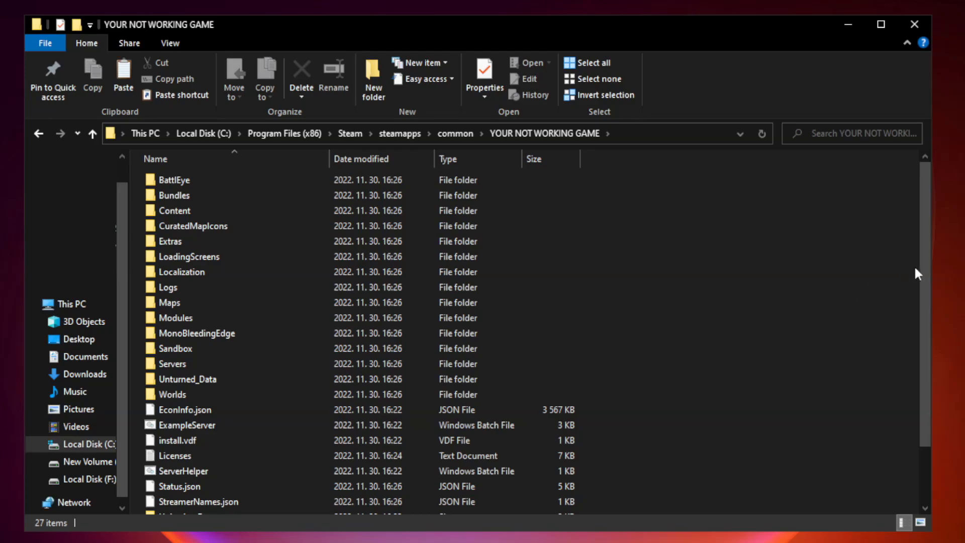
pyautogui.scroll(-3)
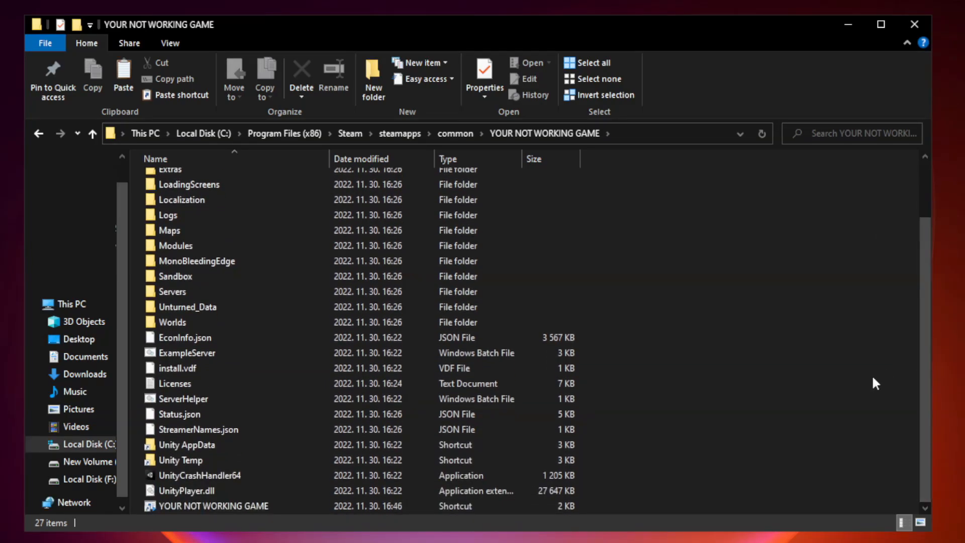
pyautogui.click(214, 505)
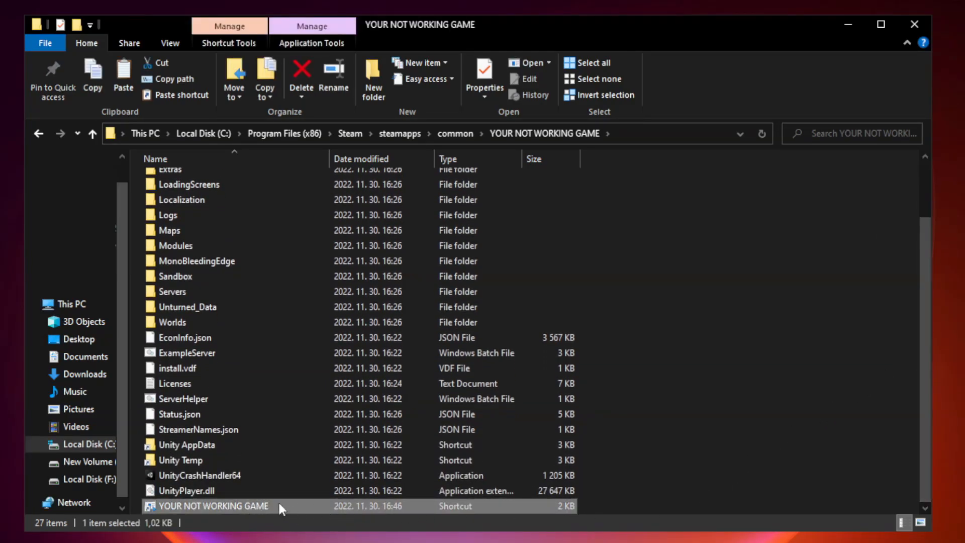
pyautogui.rightClick(212, 506)
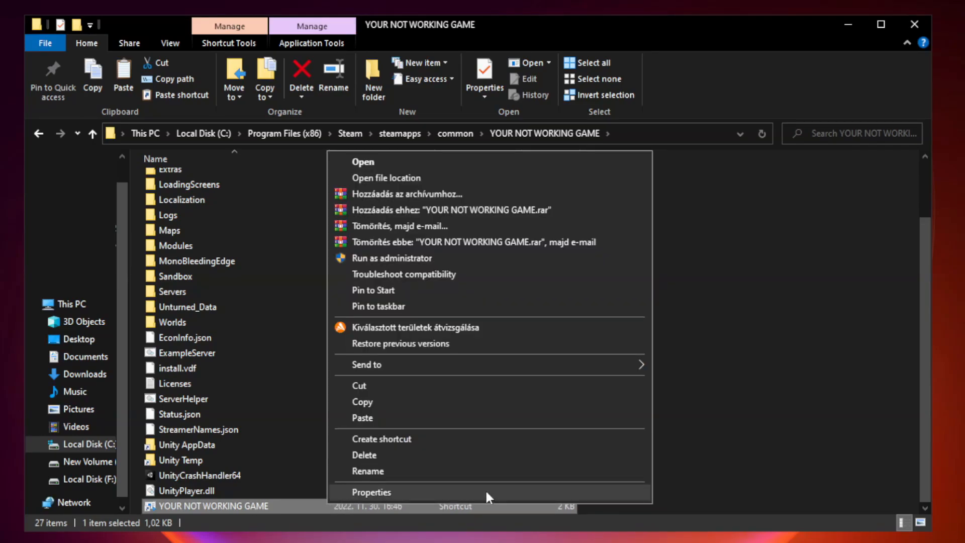
pyautogui.click(370, 492)
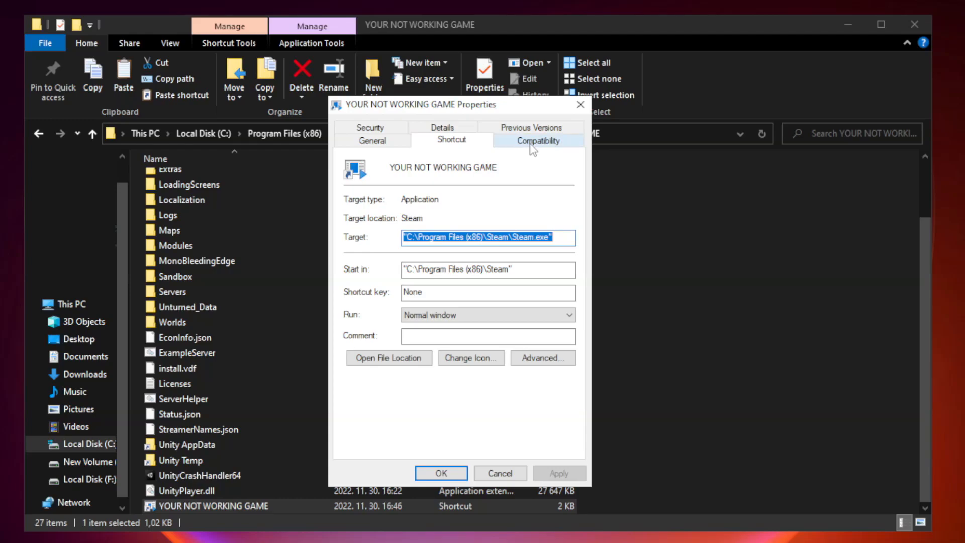
# - On Compatibility, enable Windows 8 compatibility mode, disable fullscreen optimizations, run as administrator, and save with OK
pyautogui.click(537, 140)
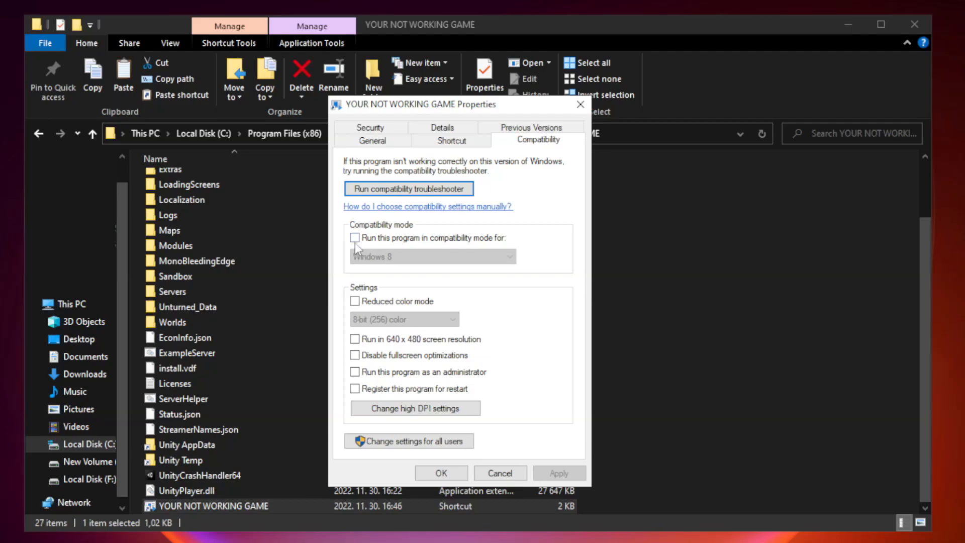
pyautogui.moveTo(384, 241)
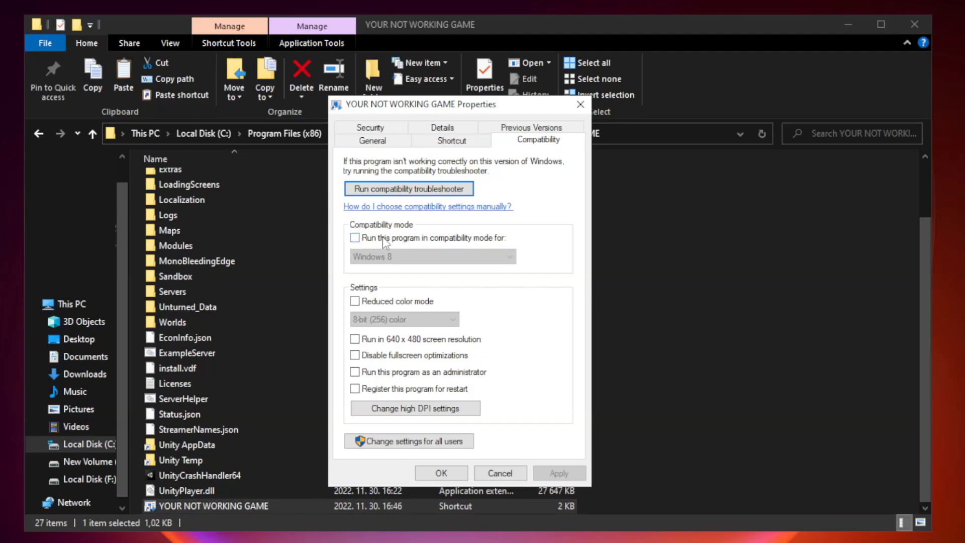
pyautogui.click(507, 257)
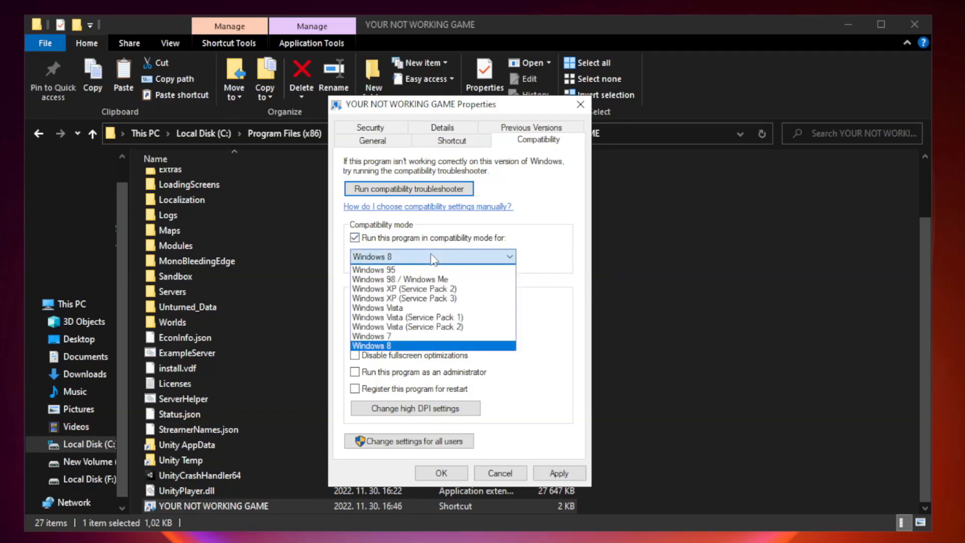
pyautogui.moveTo(407, 350)
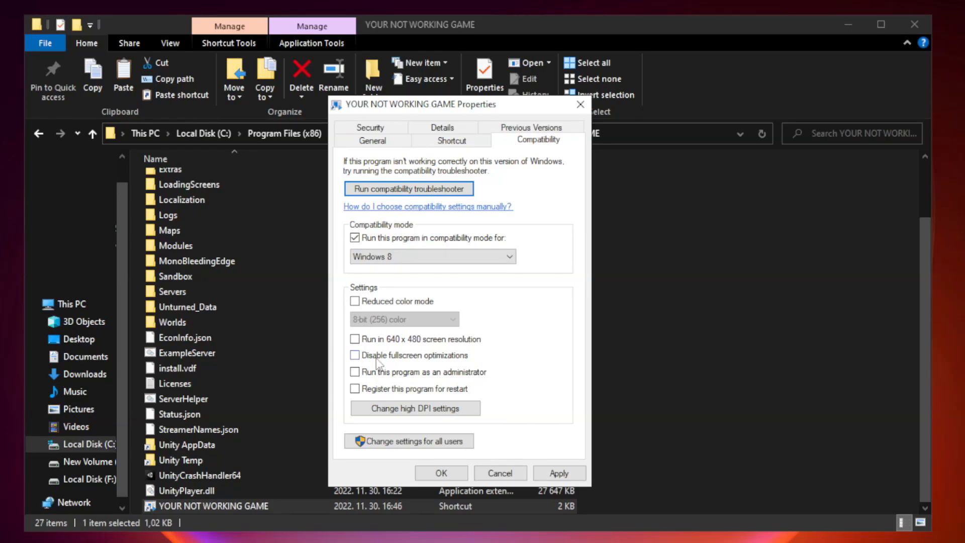
pyautogui.click(355, 355)
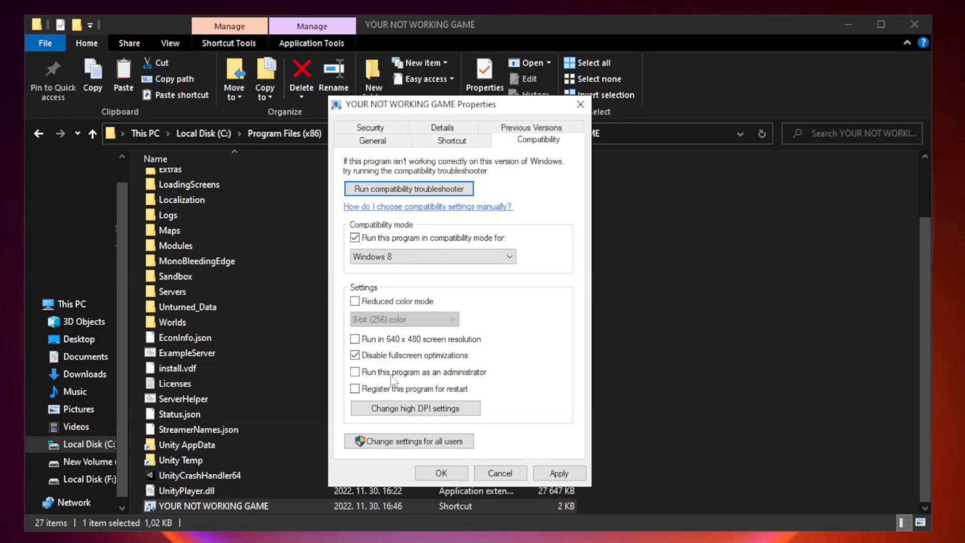
pyautogui.moveTo(411, 378)
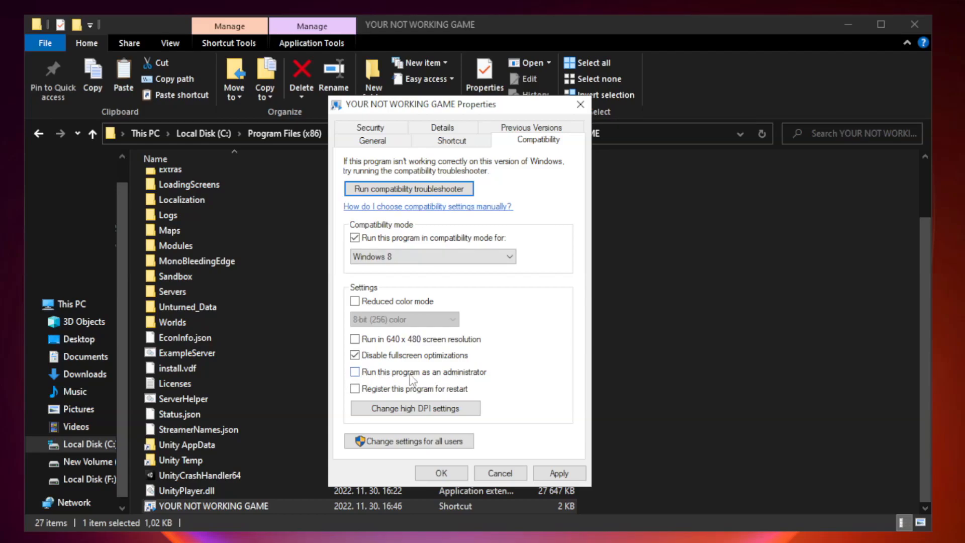
pyautogui.click(355, 372)
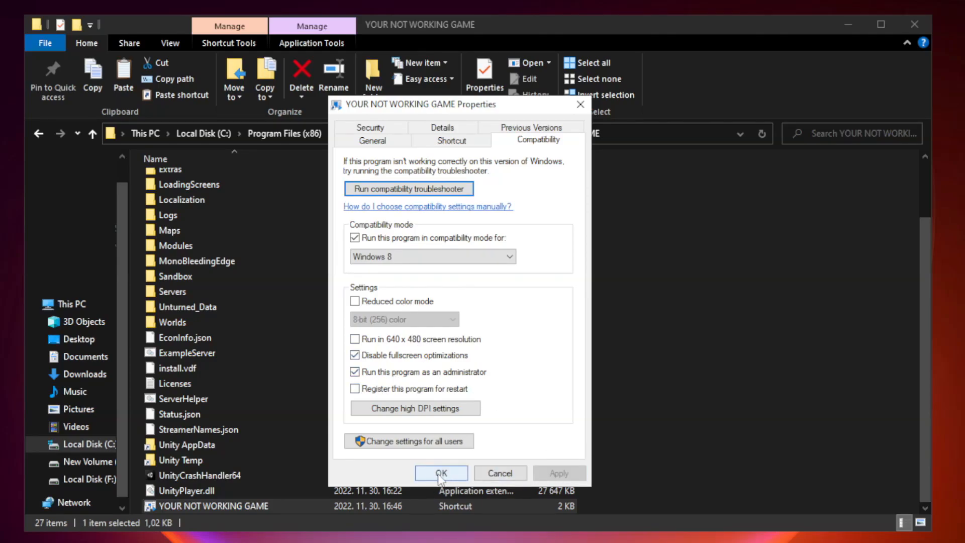
pyautogui.click(440, 472)
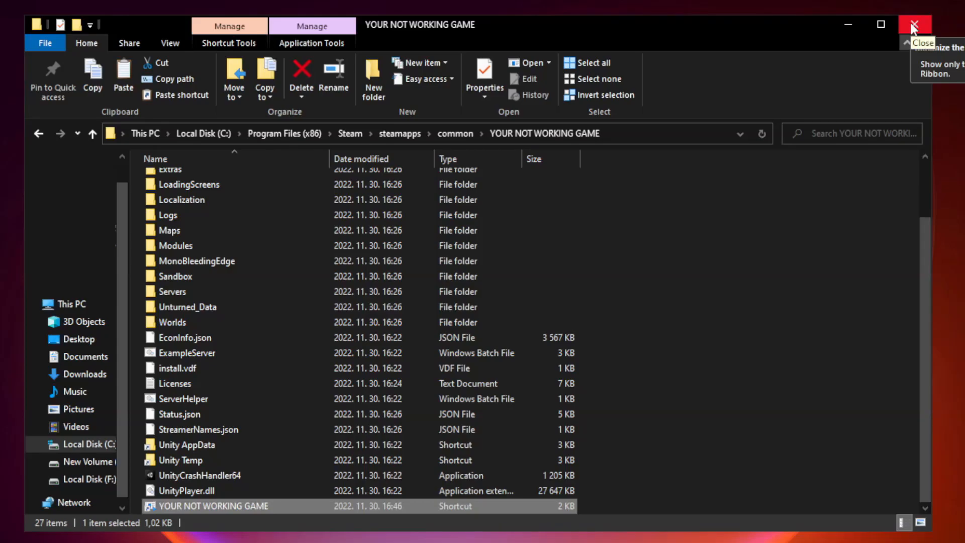
# - Close the game folder window and launch Task Manager from the Start button's context menu
pyautogui.click(914, 25)
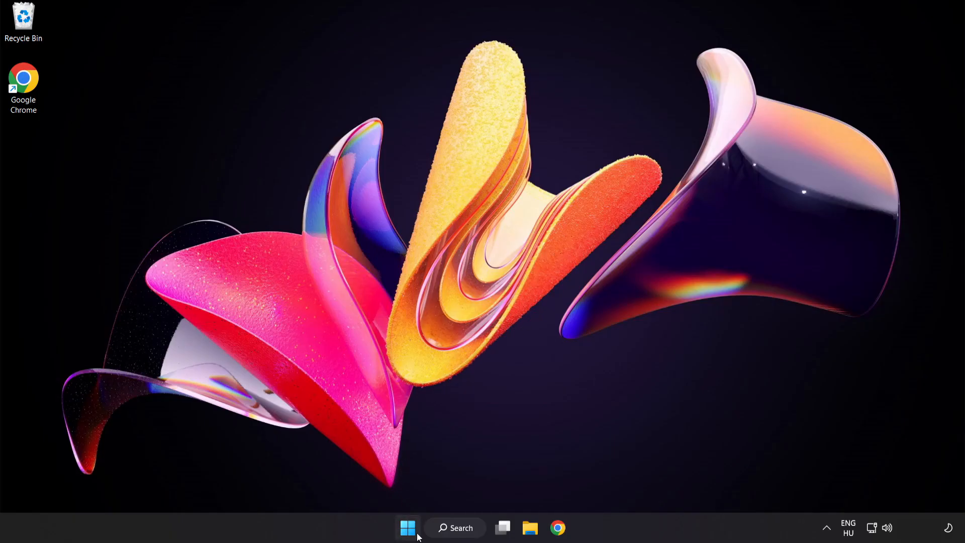
pyautogui.moveTo(406, 529)
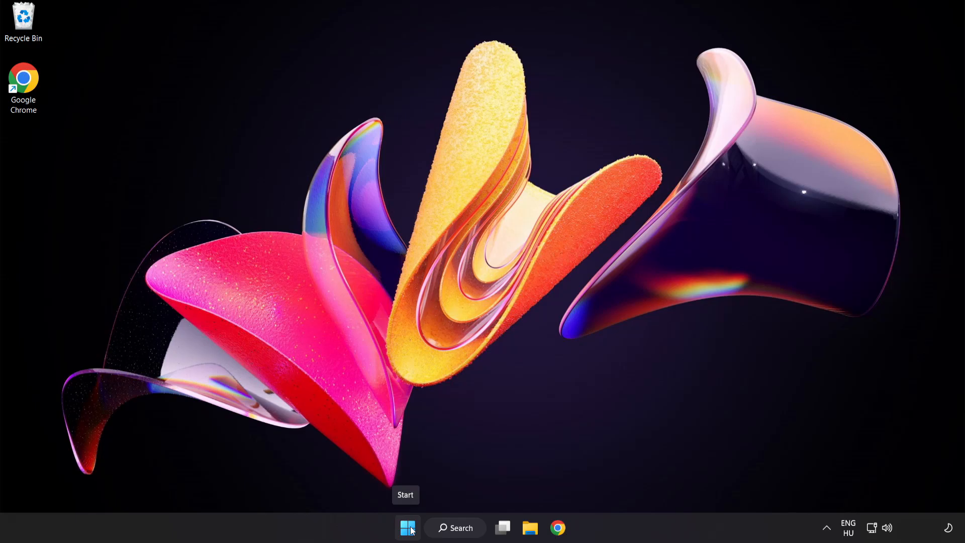
pyautogui.rightClick(406, 527)
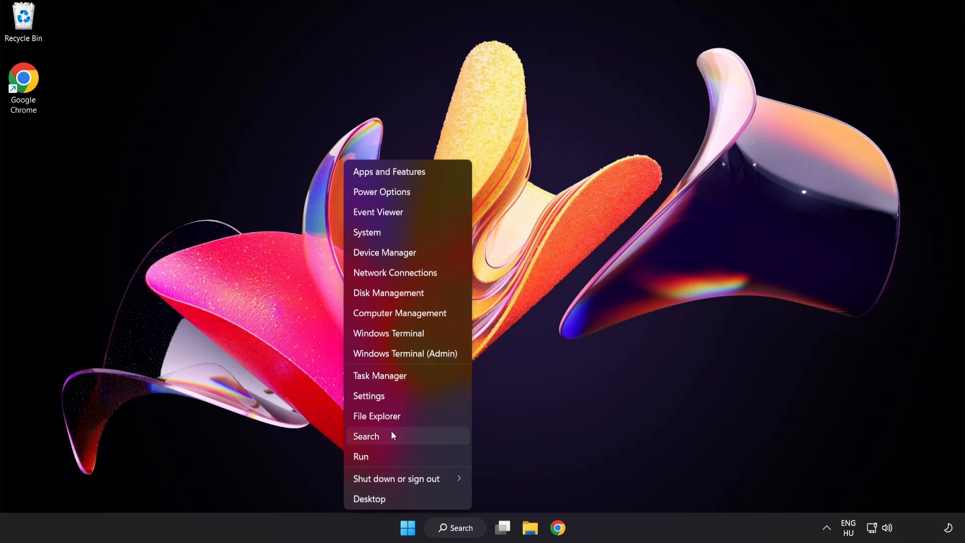
pyautogui.moveTo(418, 376)
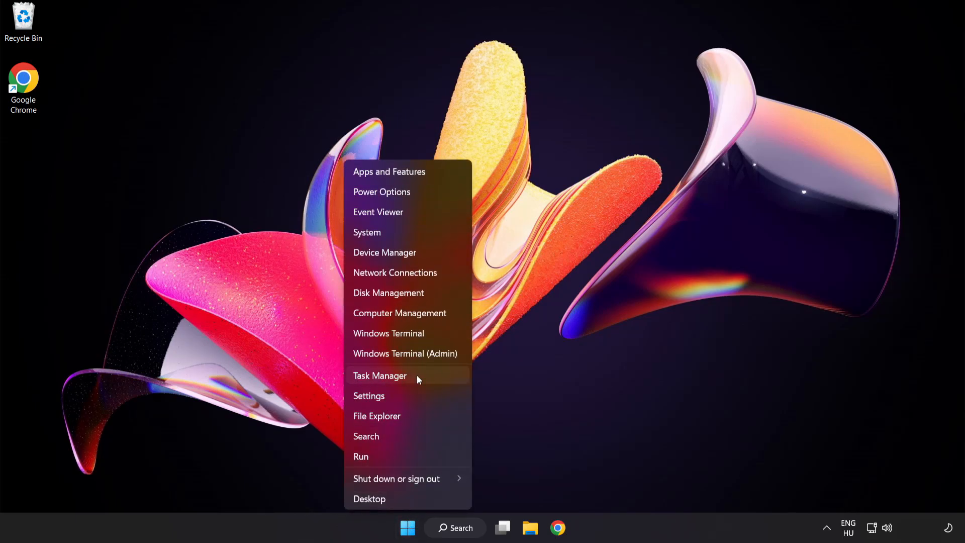
pyautogui.click(380, 375)
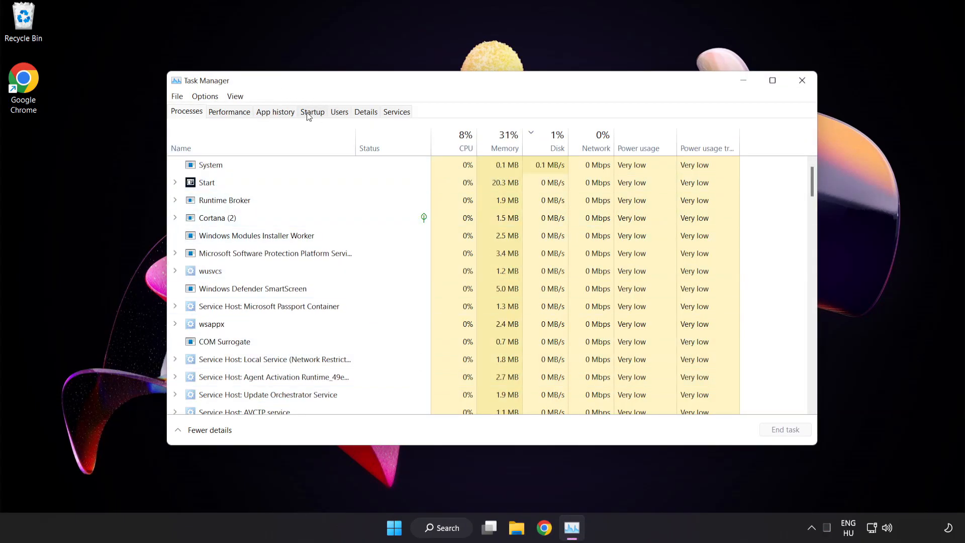
# - On the Startup list, disable Cortana, Phone Link, Terminal and the Windows Security notification icon
pyautogui.click(312, 112)
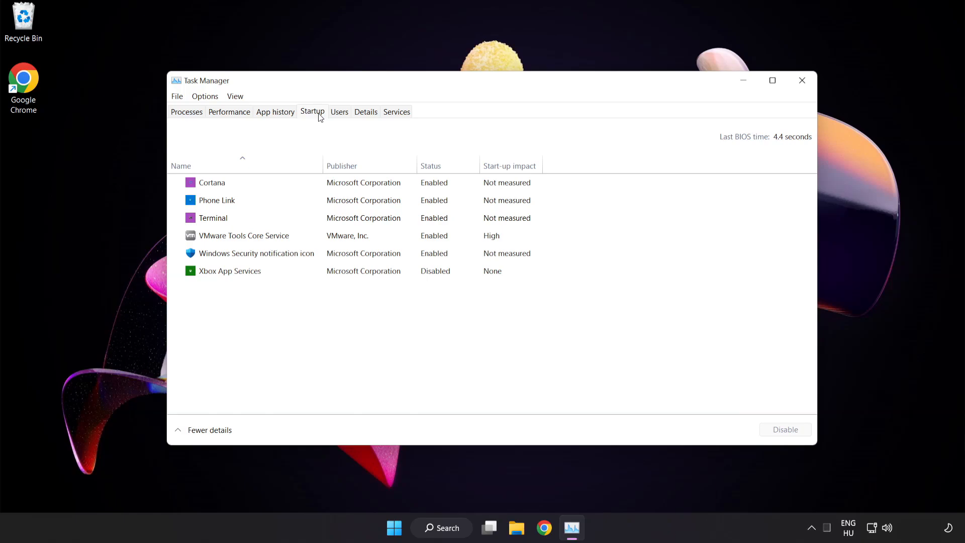
pyautogui.click(211, 182)
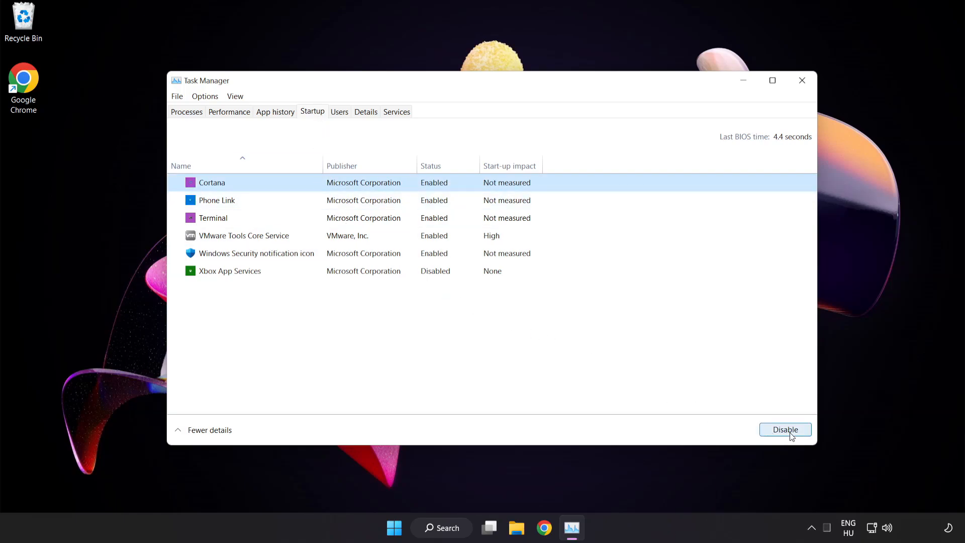
pyautogui.click(785, 428)
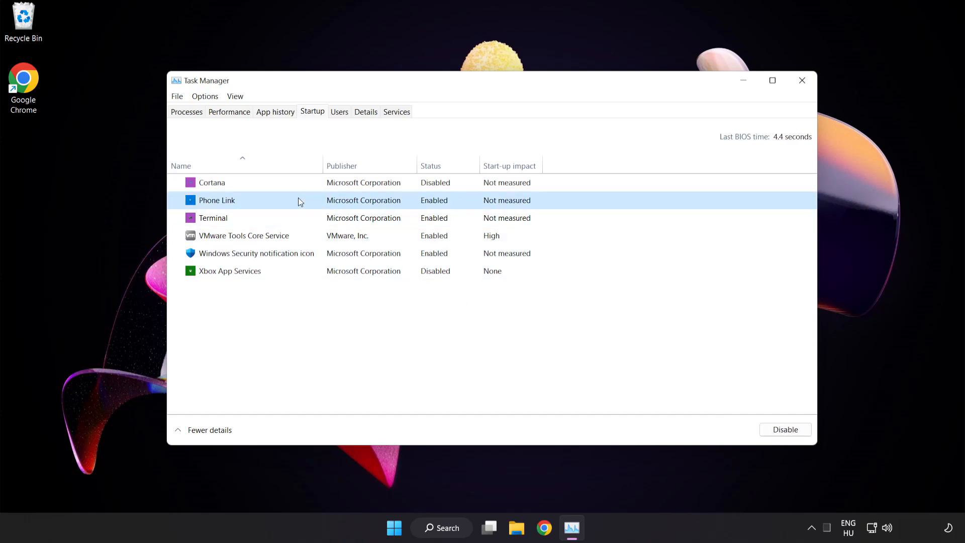
pyautogui.click(784, 428)
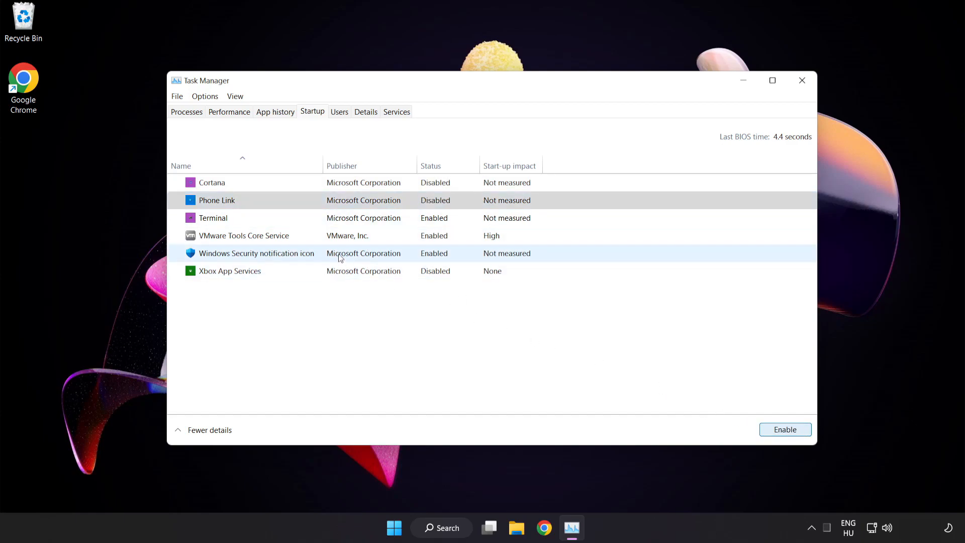
pyautogui.click(213, 217)
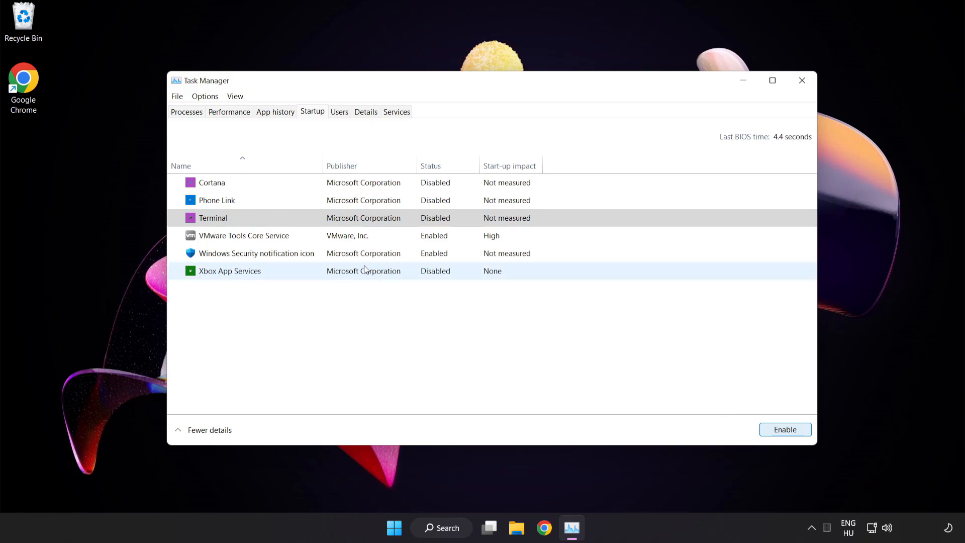
pyautogui.click(256, 253)
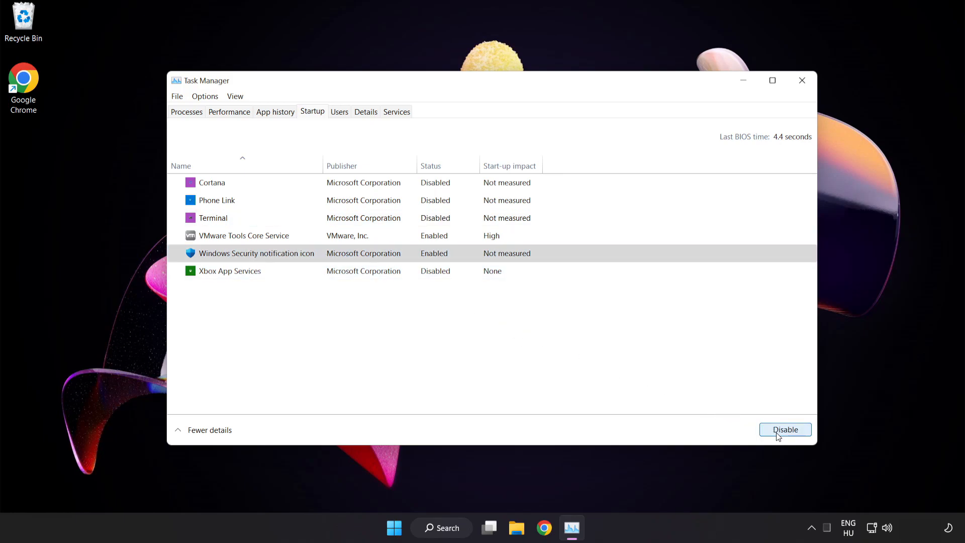
pyautogui.click(784, 429)
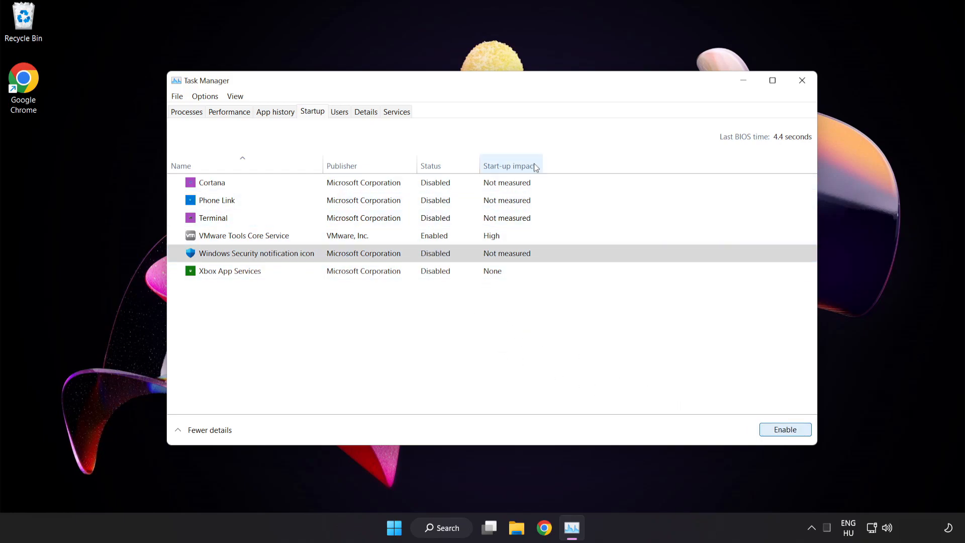
pyautogui.moveTo(802, 81)
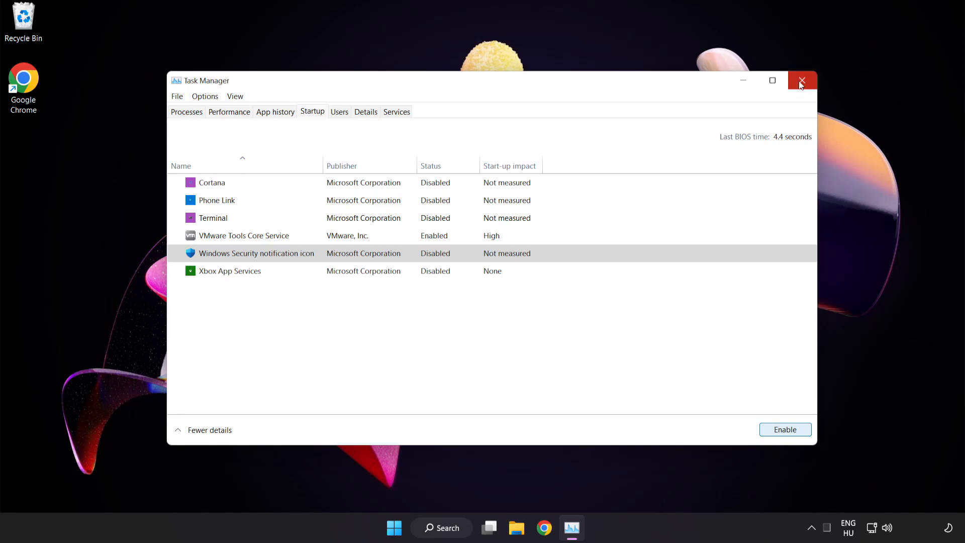
# - Close Task Manager and search Windows for 'security' to bring up Windows Security
pyautogui.click(802, 81)
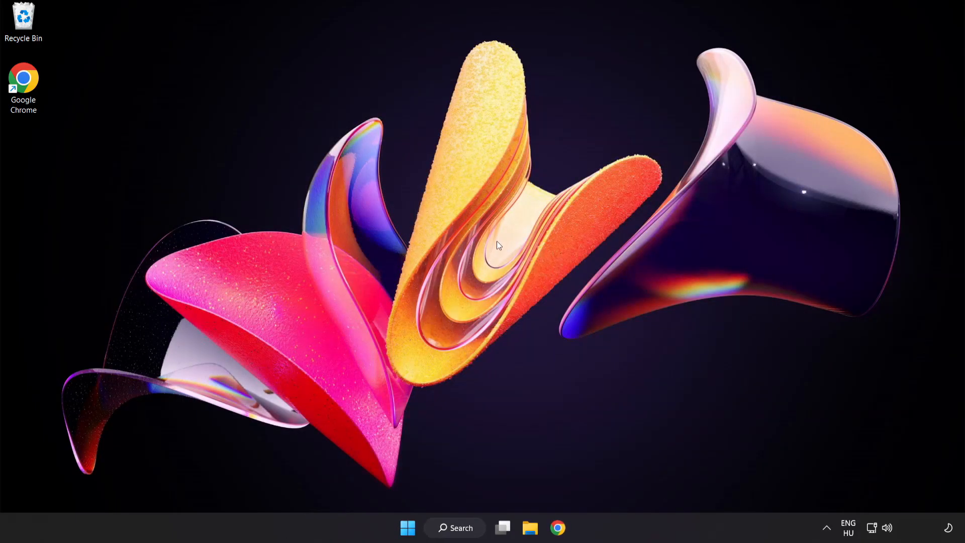
pyautogui.click(454, 528)
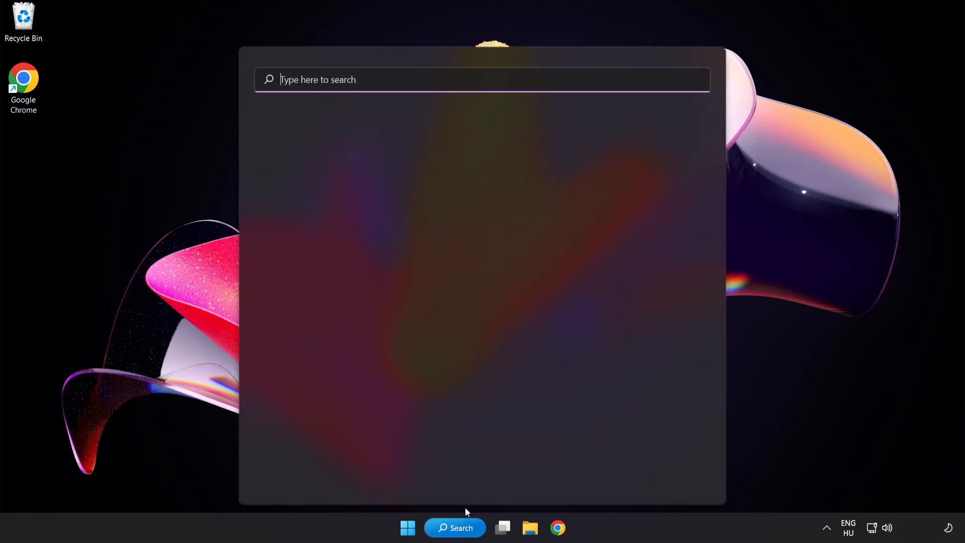
pyautogui.write('sec')
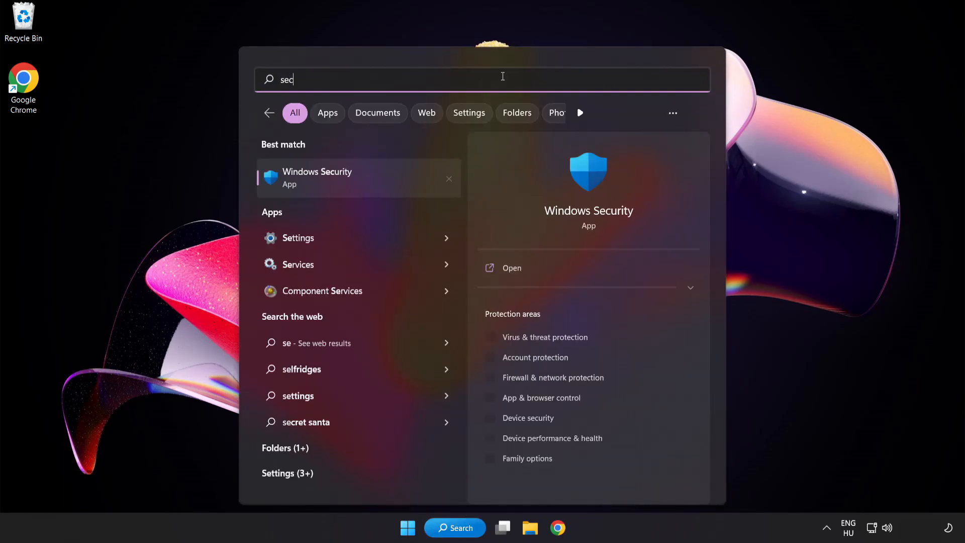
pyautogui.write('urity')
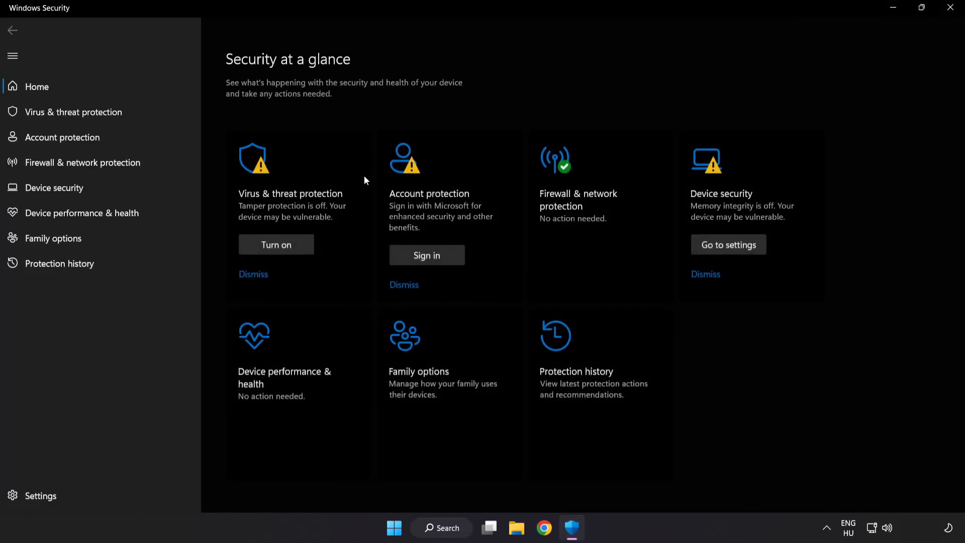
pyautogui.moveTo(85, 112)
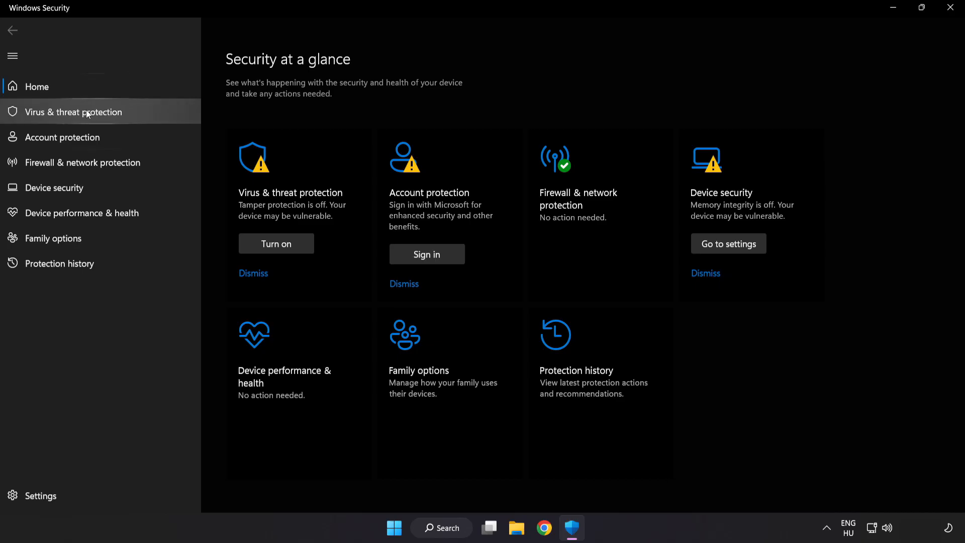
# - Go to Virus & threat protection > Manage settings and scroll to the Exclusions section
pyautogui.click(73, 112)
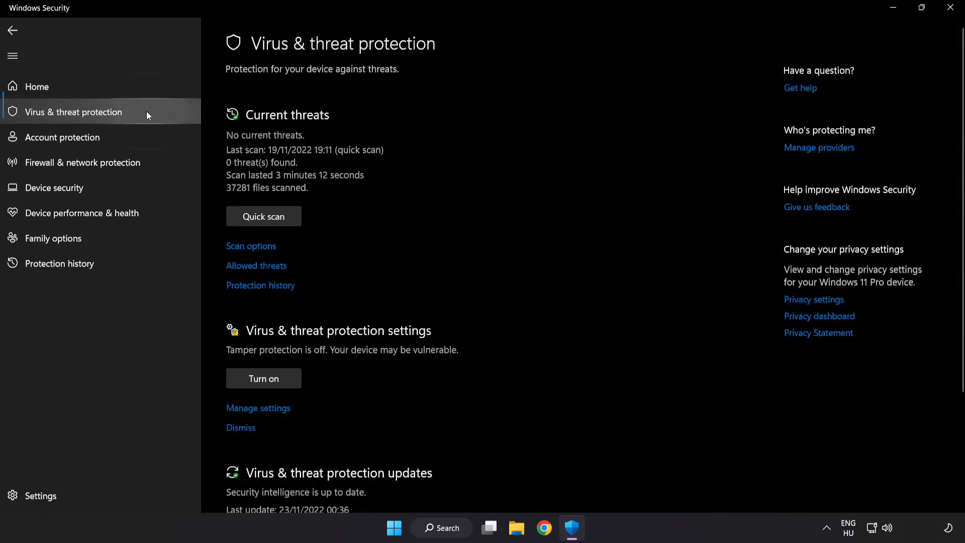
pyautogui.moveTo(611, 147)
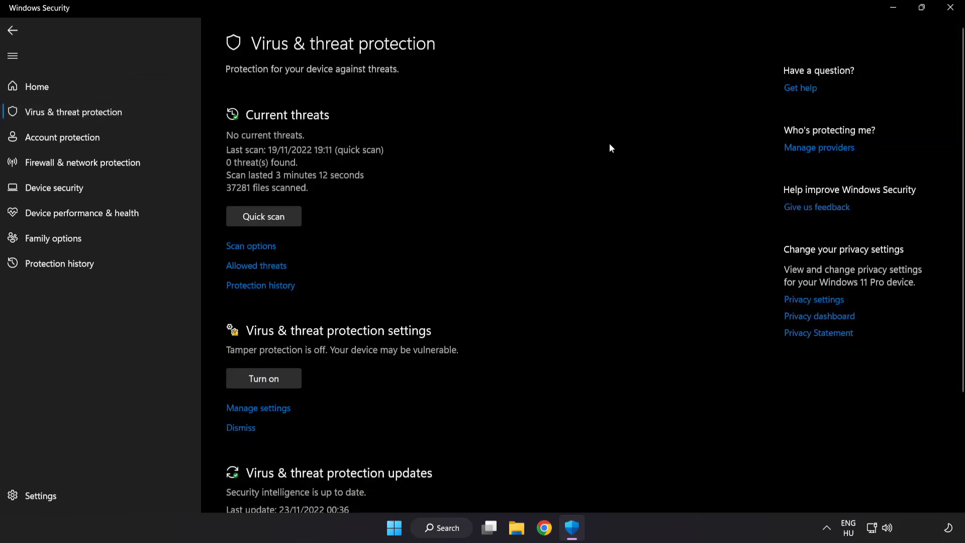
pyautogui.scroll(-3)
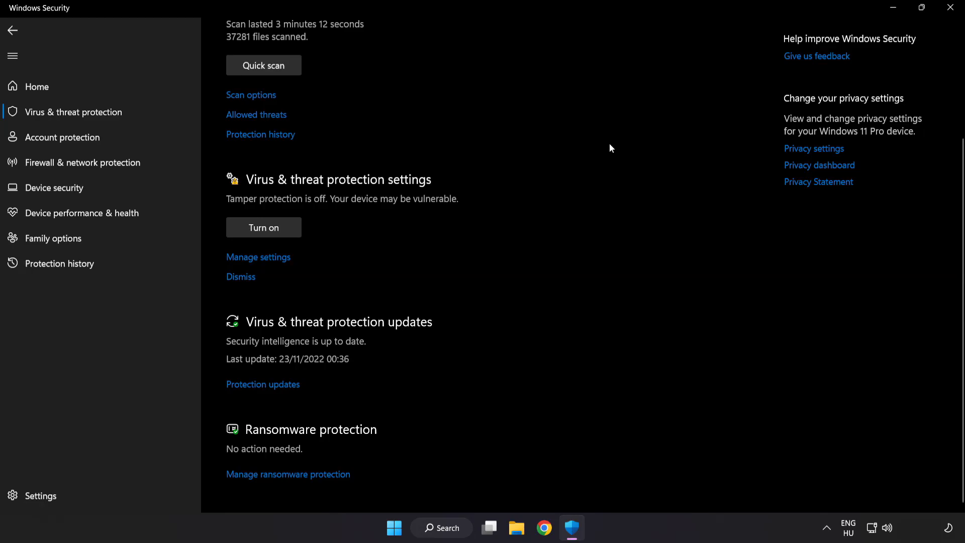
pyautogui.moveTo(258, 256)
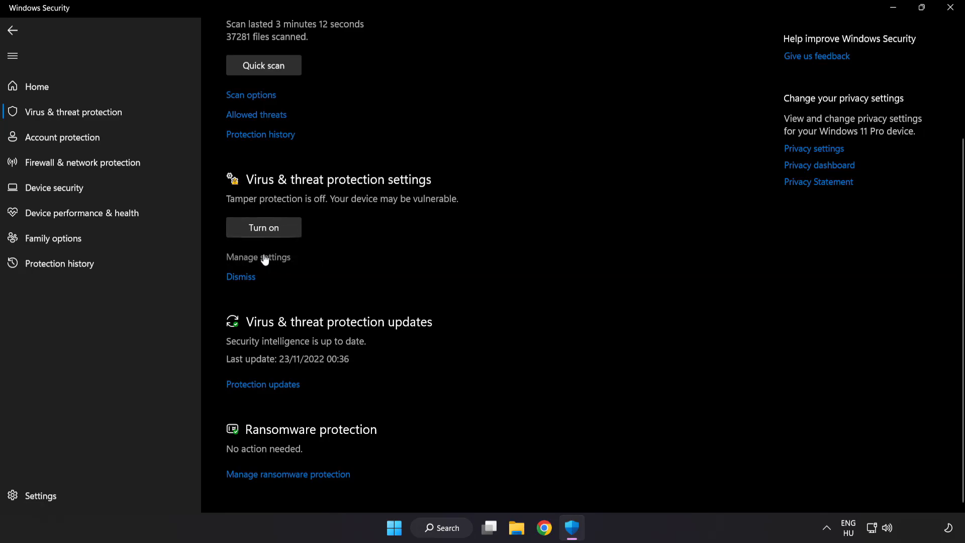
pyautogui.click(259, 257)
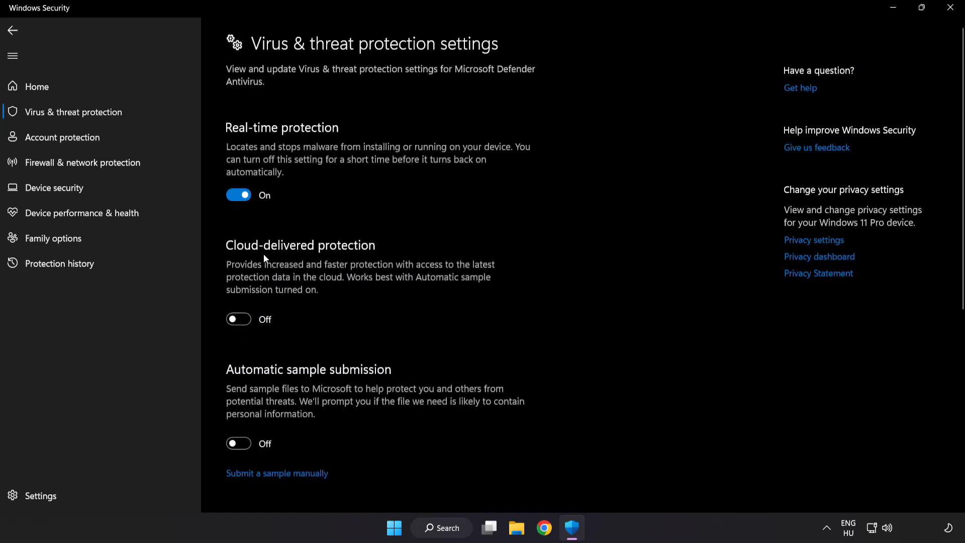
pyautogui.scroll(-3)
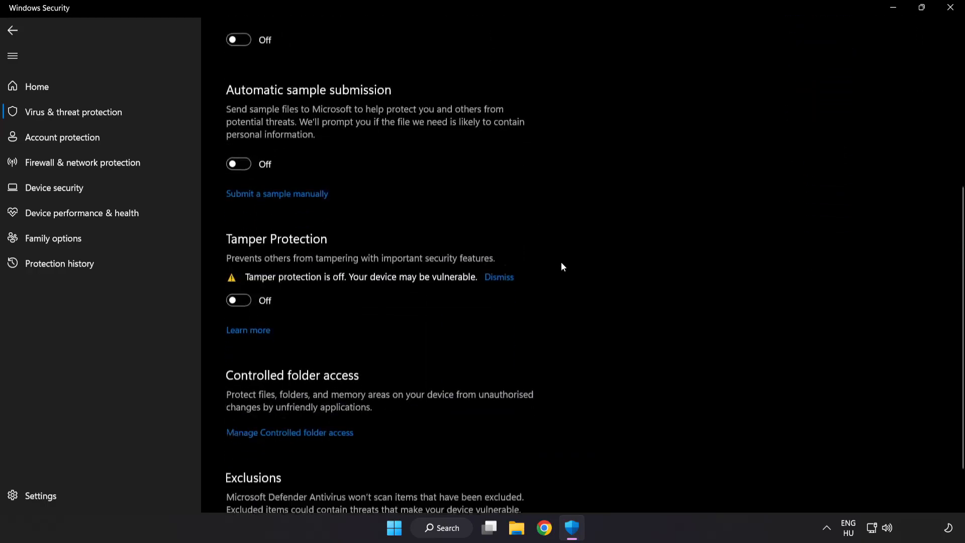
pyautogui.scroll(-3)
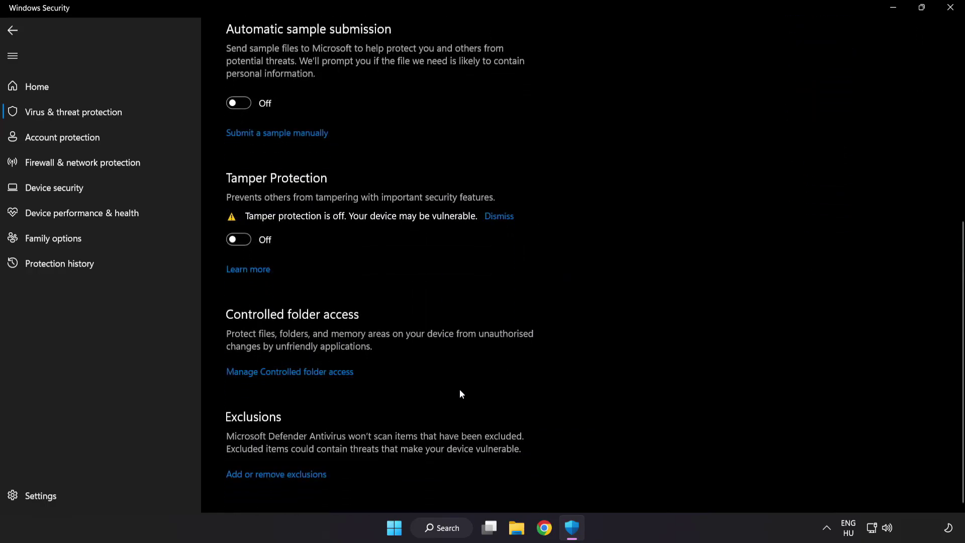
pyautogui.moveTo(282, 474)
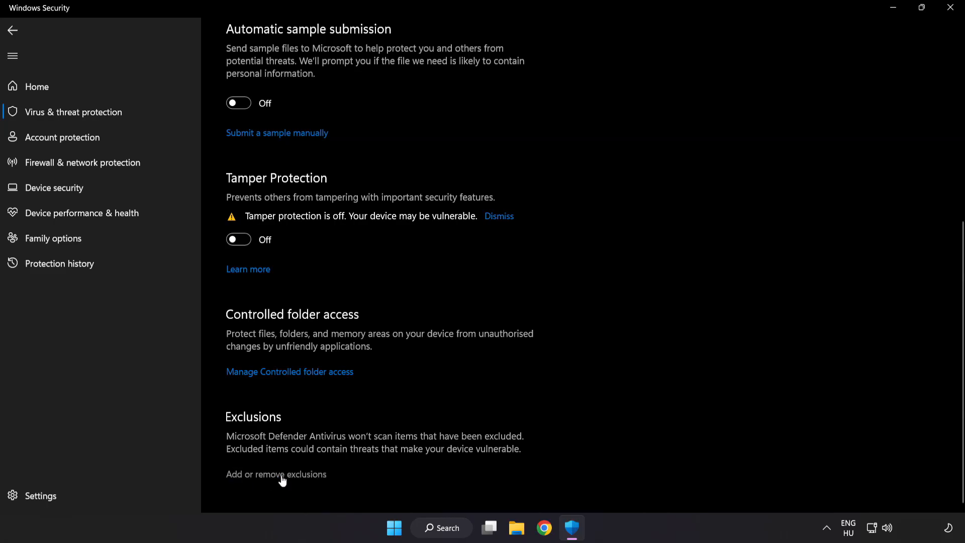
# - Open Add or remove exclusions and begin adding a File exclusion
pyautogui.click(276, 474)
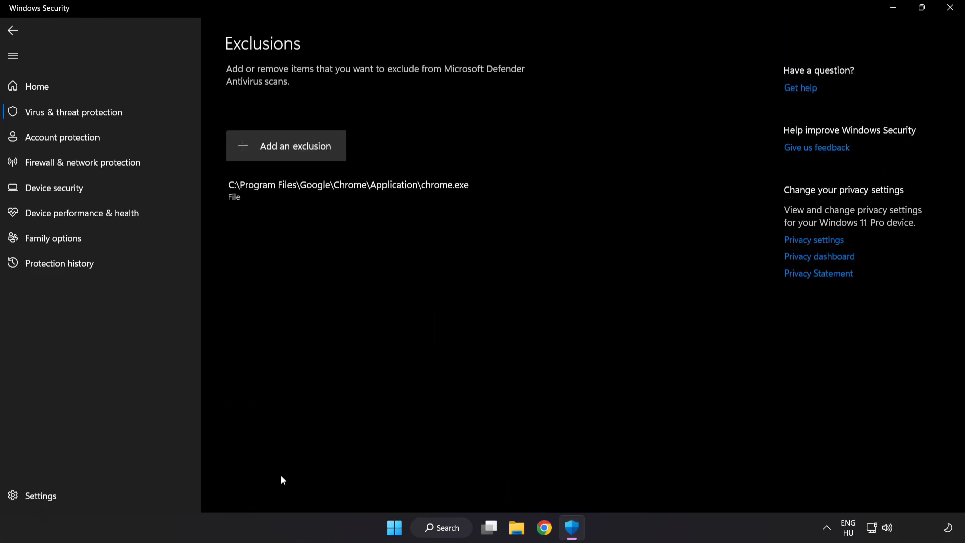
pyautogui.moveTo(296, 153)
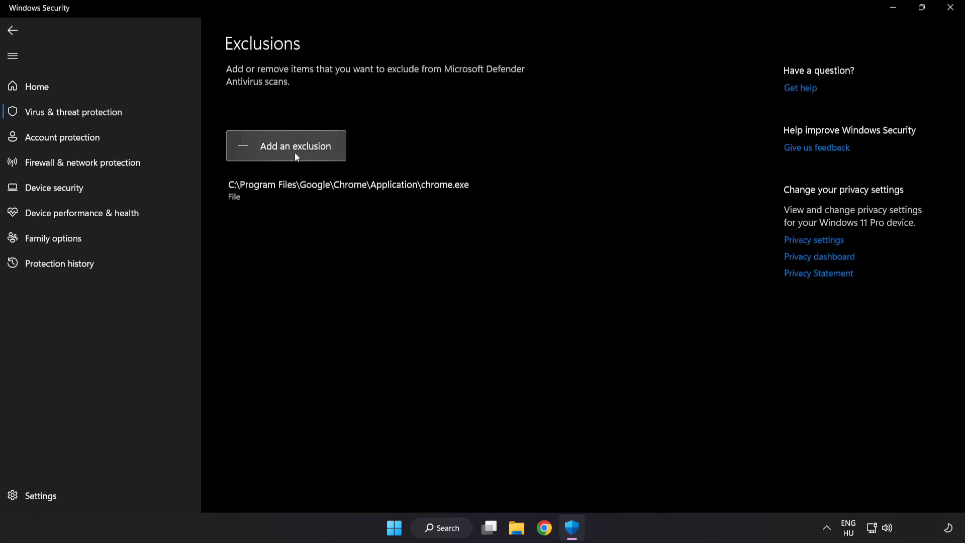
pyautogui.click(285, 146)
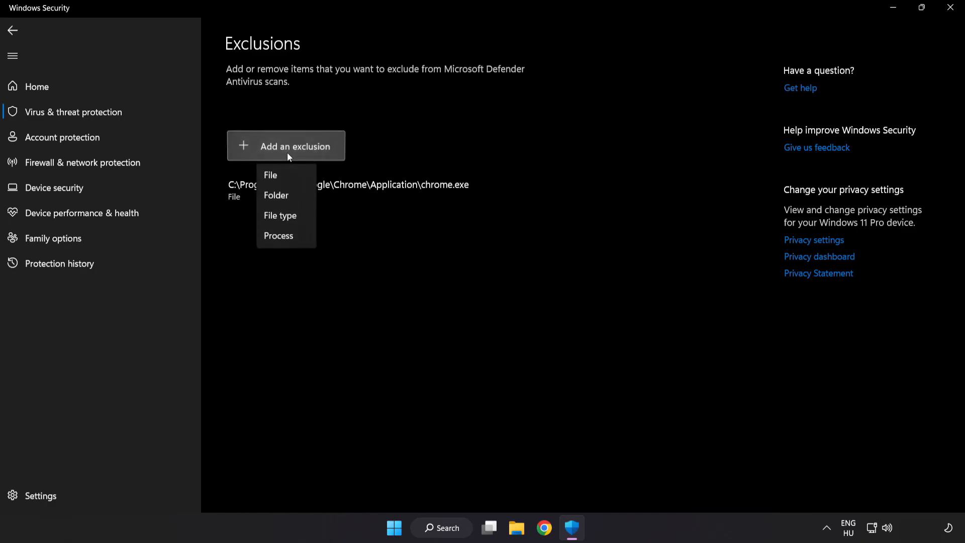
pyautogui.moveTo(285, 195)
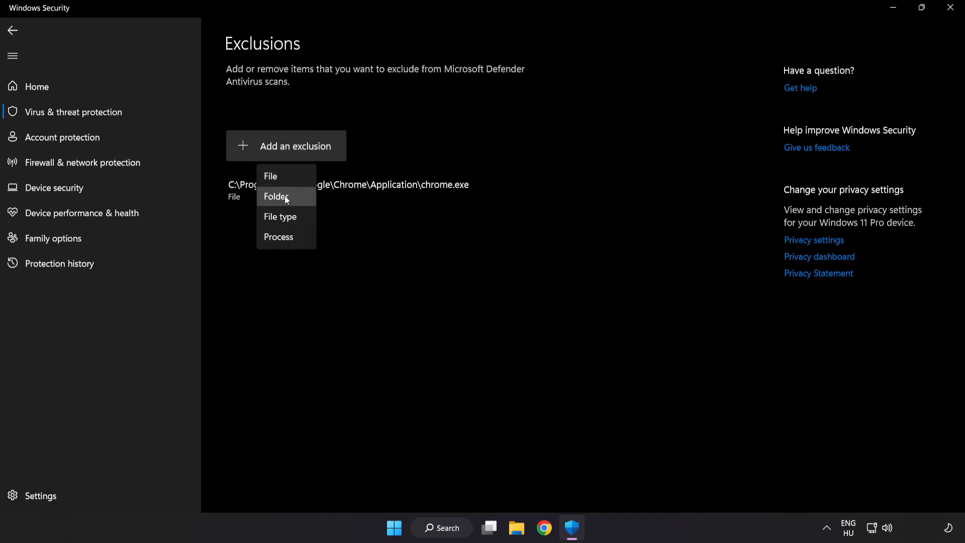
pyautogui.moveTo(280, 179)
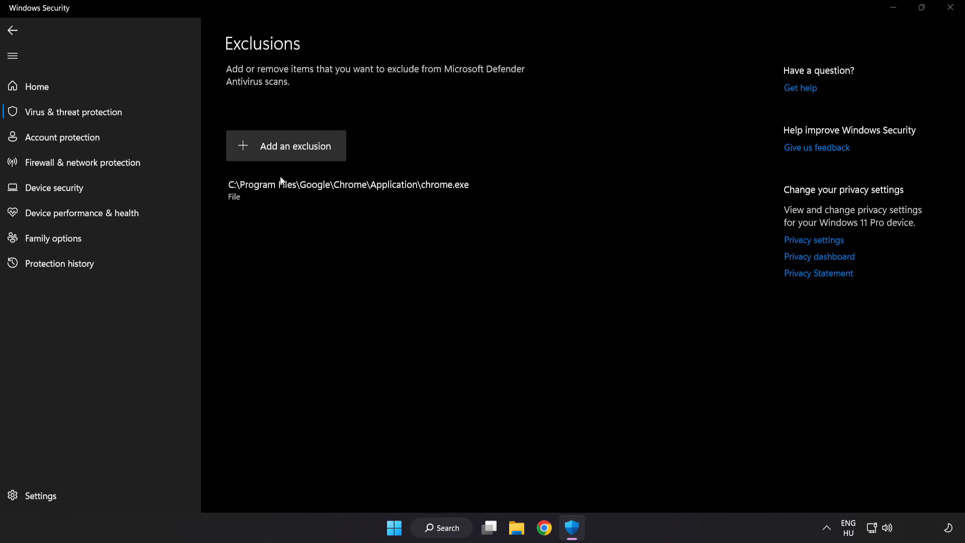
pyautogui.click(286, 146)
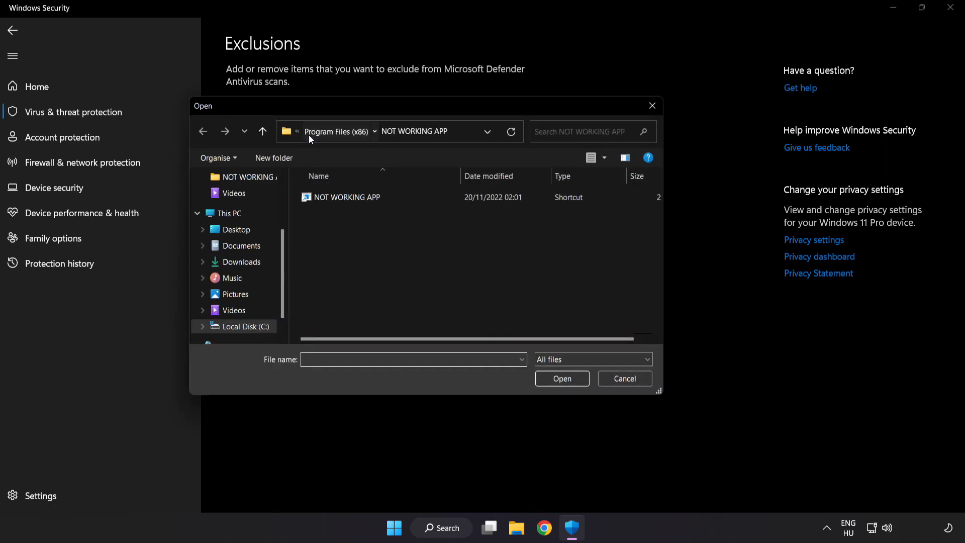
# - Select the NOT WORKING APP shortcut under C:\Program Files (x86)\NOT WORKING APP as the exclusion
pyautogui.click(230, 213)
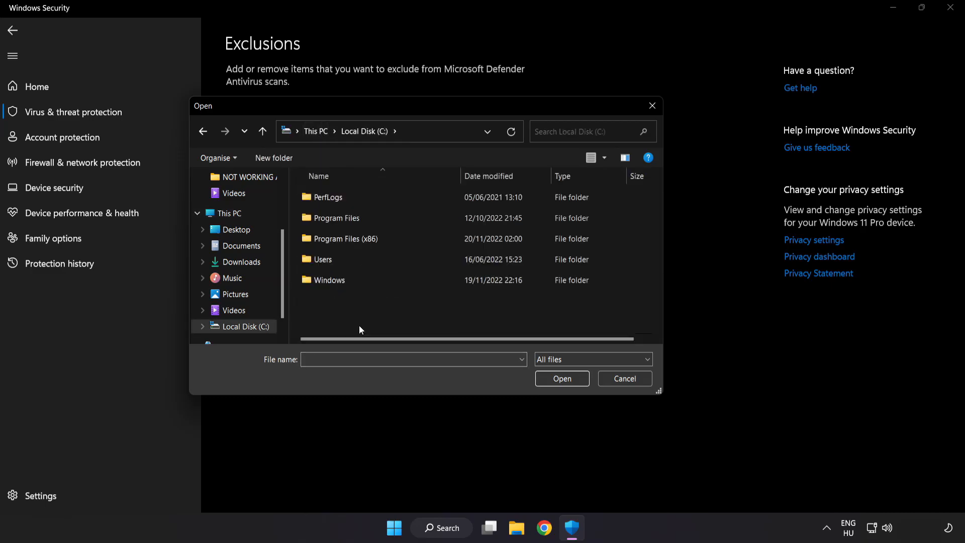
pyautogui.doubleClick(345, 239)
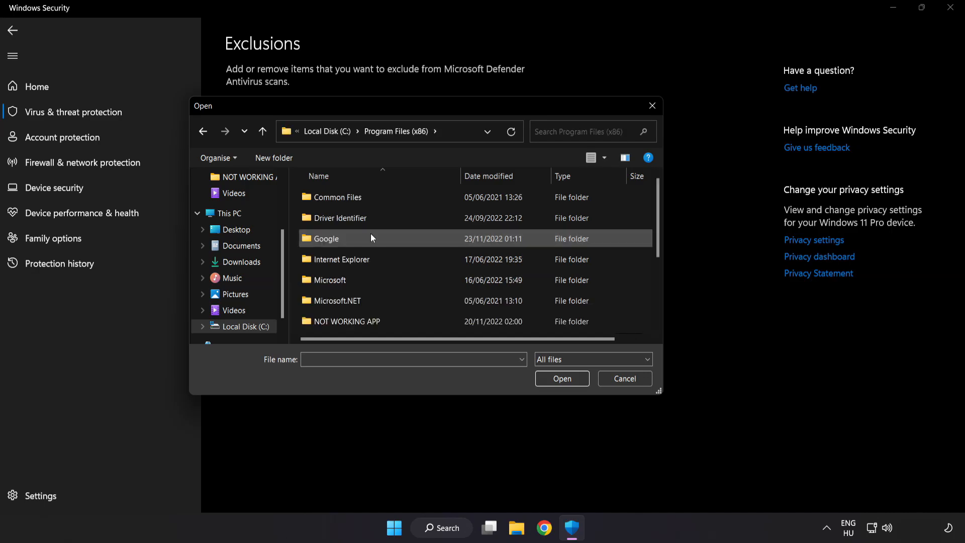
pyautogui.scroll(-3)
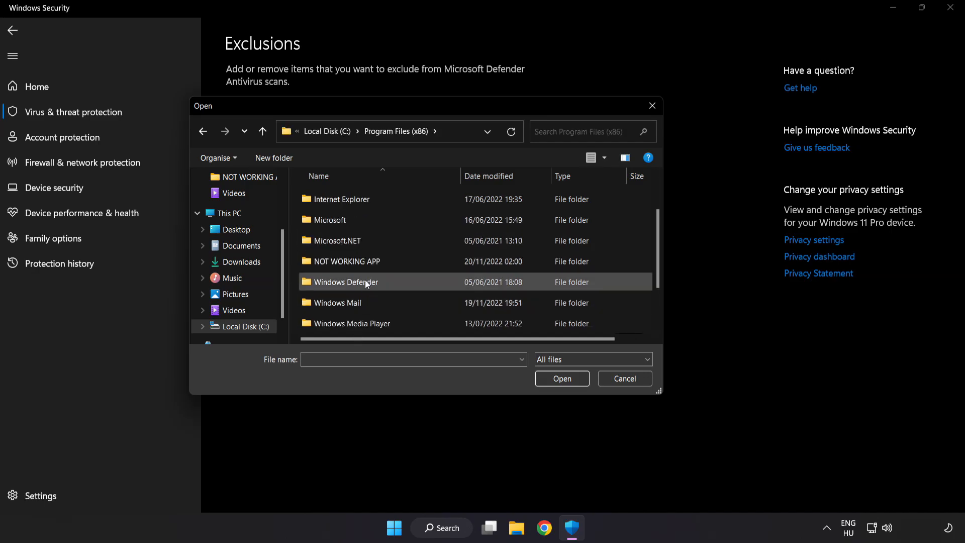
pyautogui.doubleClick(345, 261)
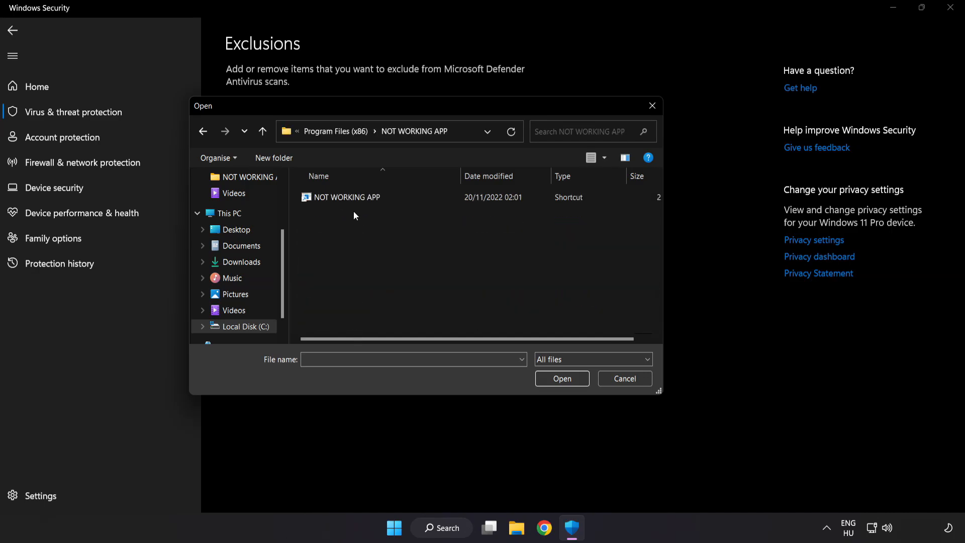
pyautogui.click(347, 197)
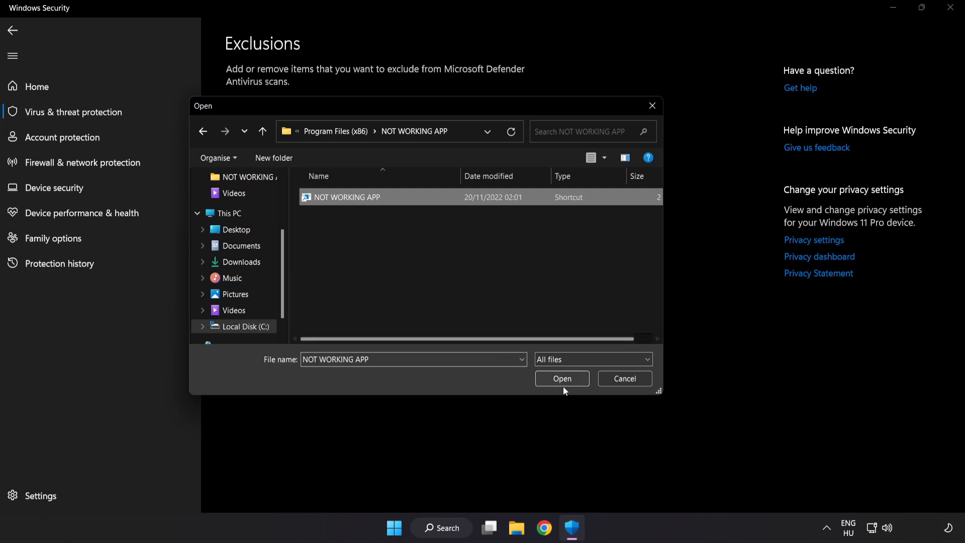
pyautogui.click(561, 378)
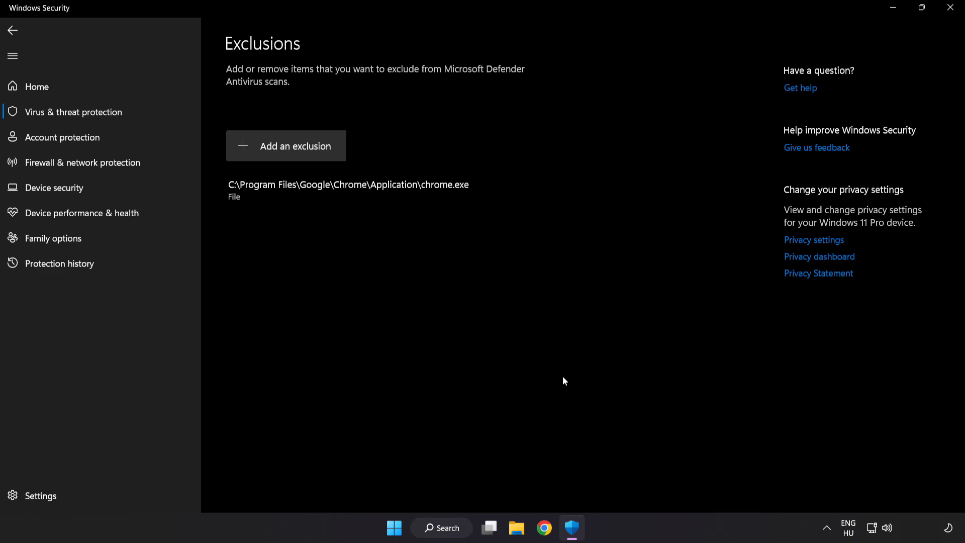
pyautogui.moveTo(559, 391)
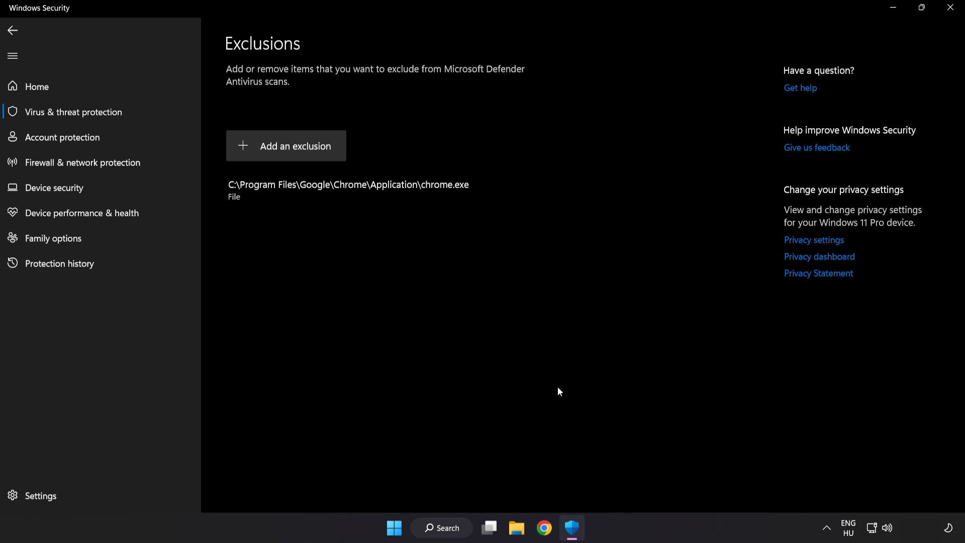
pyautogui.moveTo(753, 104)
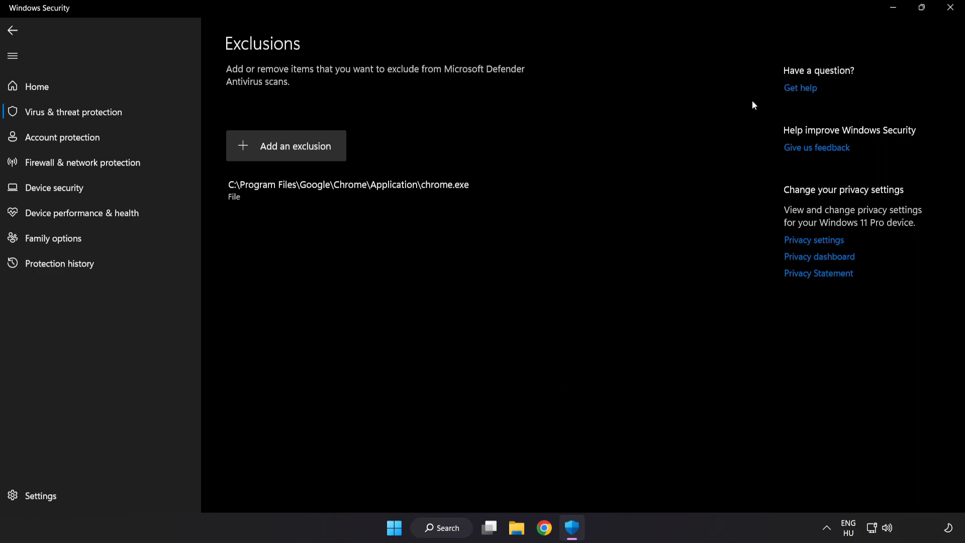
pyautogui.moveTo(951, 8)
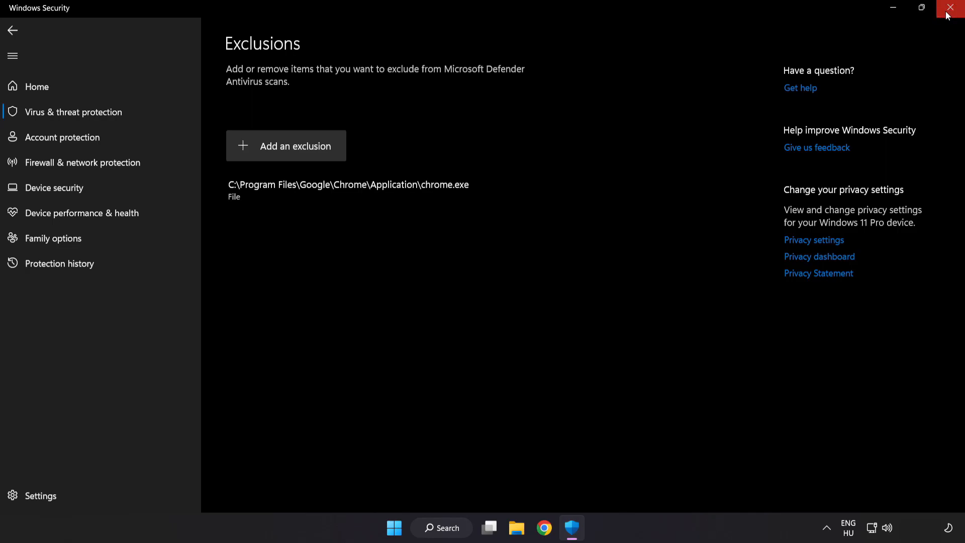
# - Close Windows Security, returning to the desktop
pyautogui.click(953, 8)
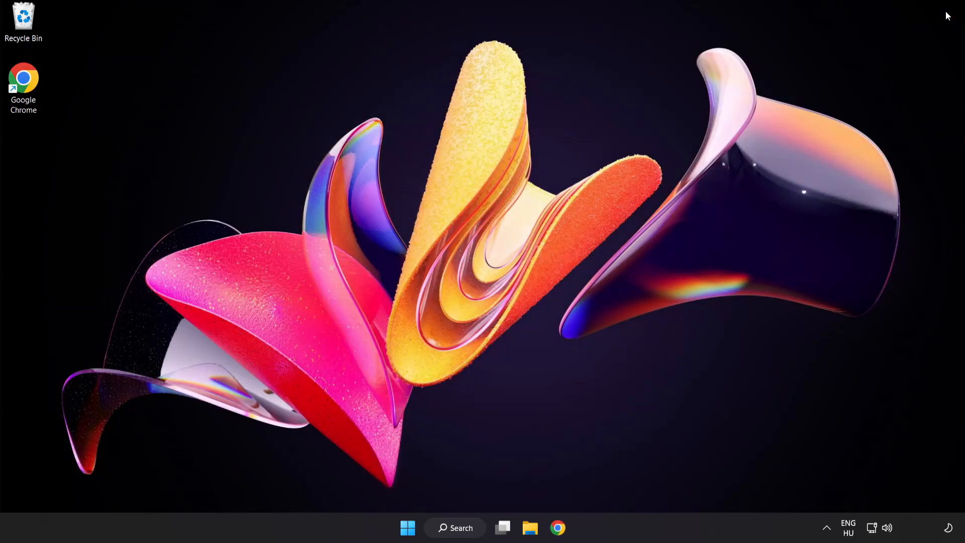
pyautogui.moveTo(748, 200)
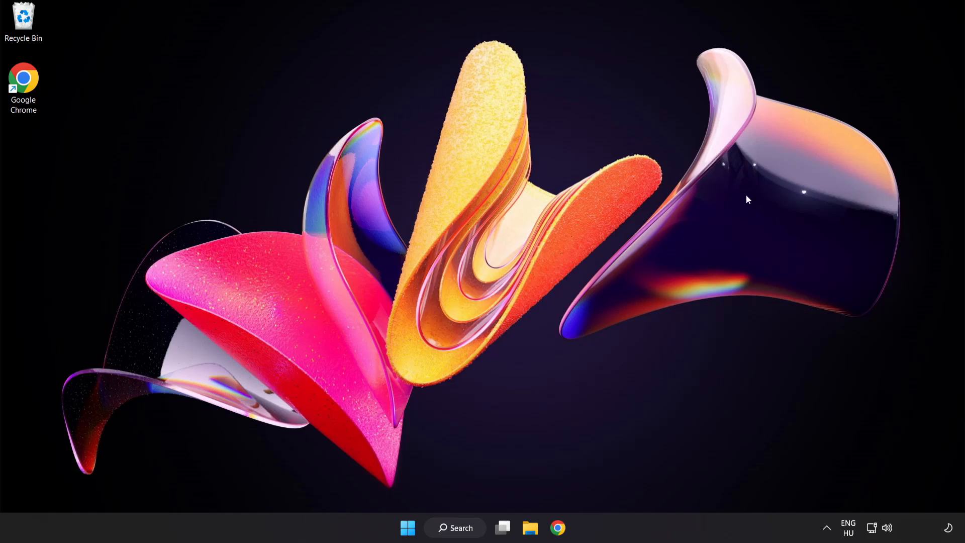
# - Show the Start menu's power options ready to choose Restart
pyautogui.click(407, 528)
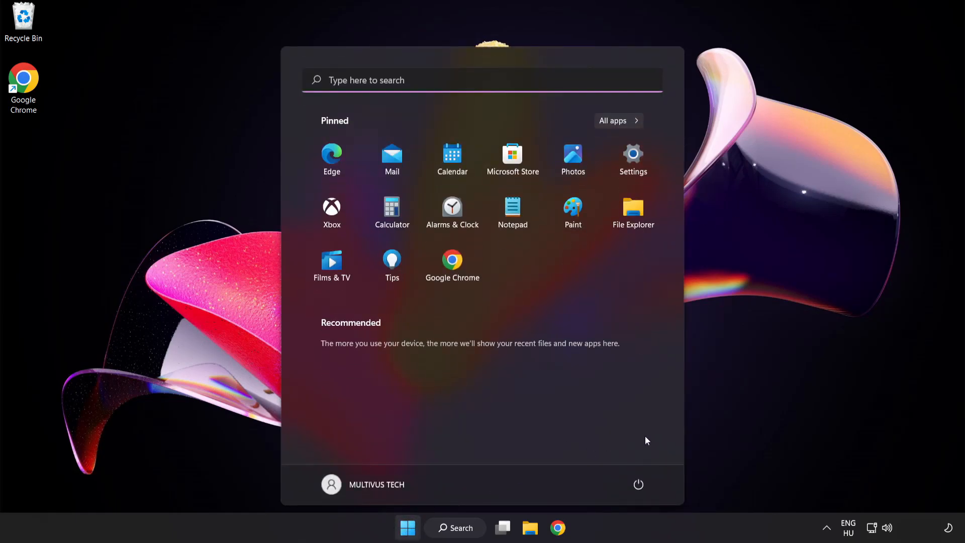
pyautogui.click(639, 484)
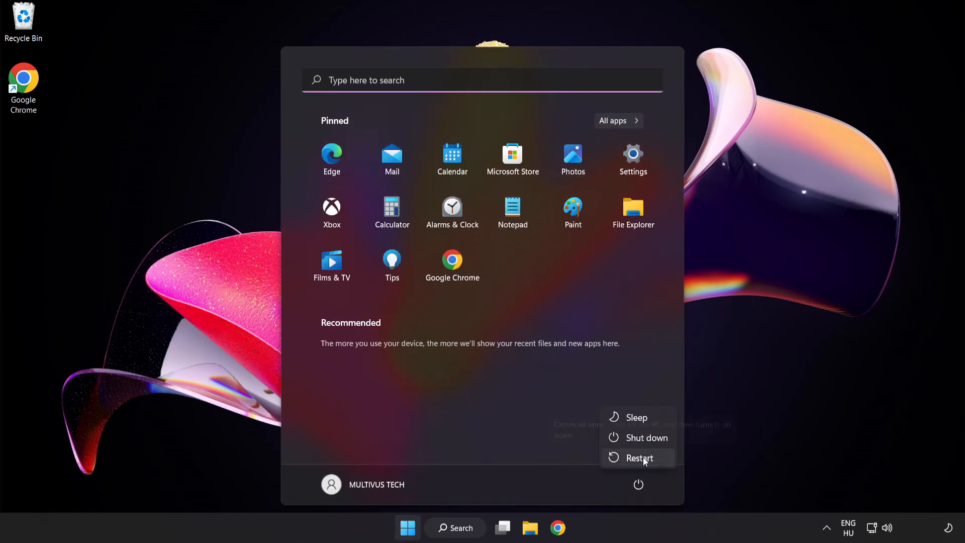